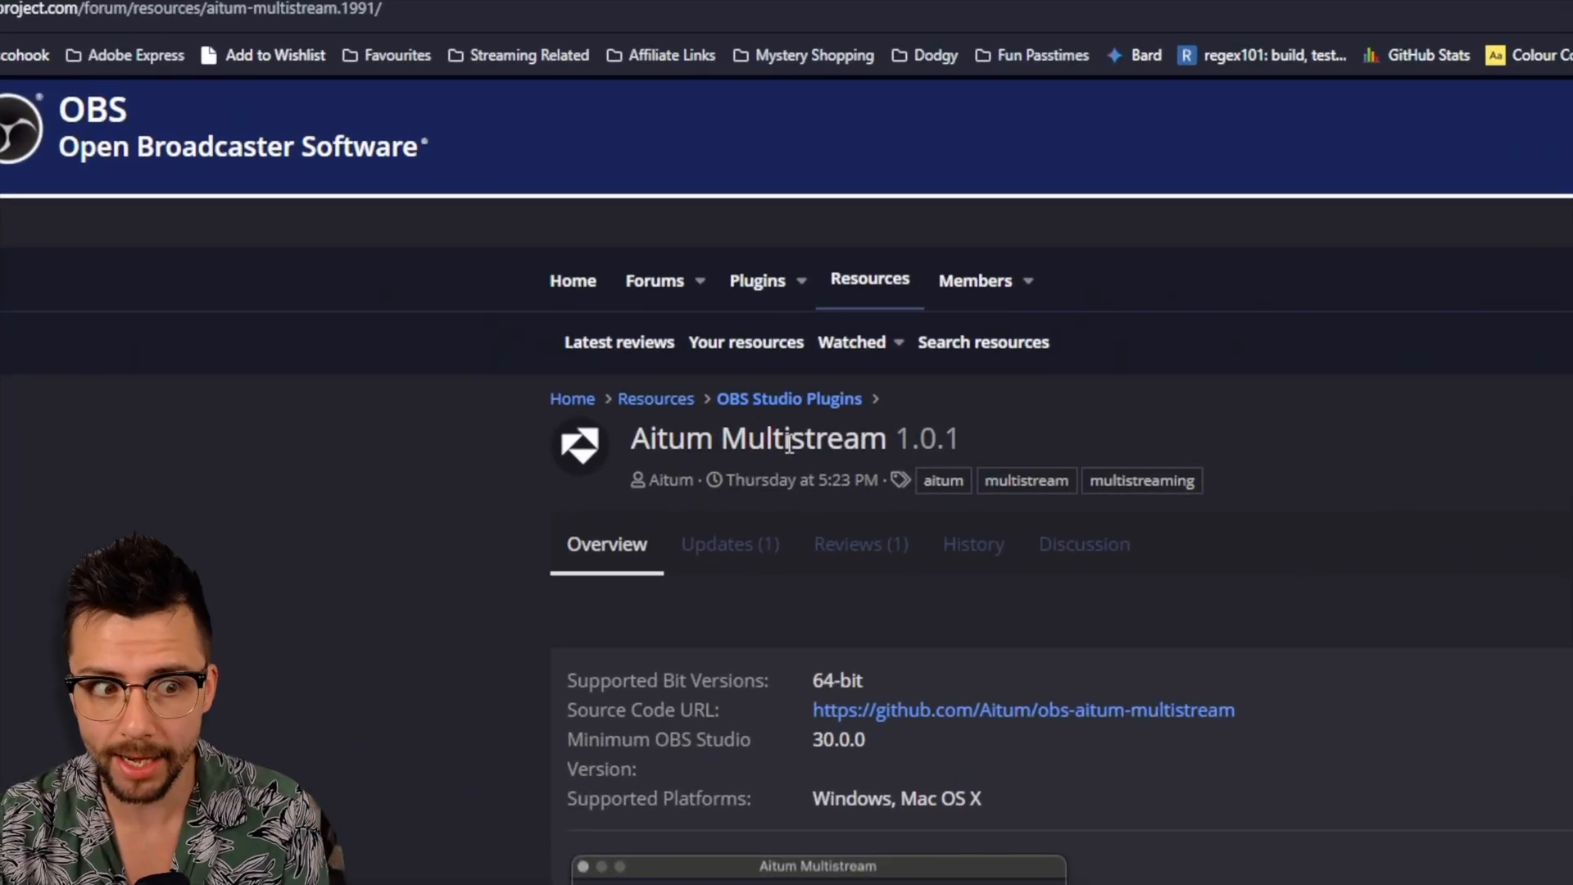
# Step: Maximize the OBS window and enable the Aitum Multistream dock from the Docks menu
pyautogui.scroll(-3)
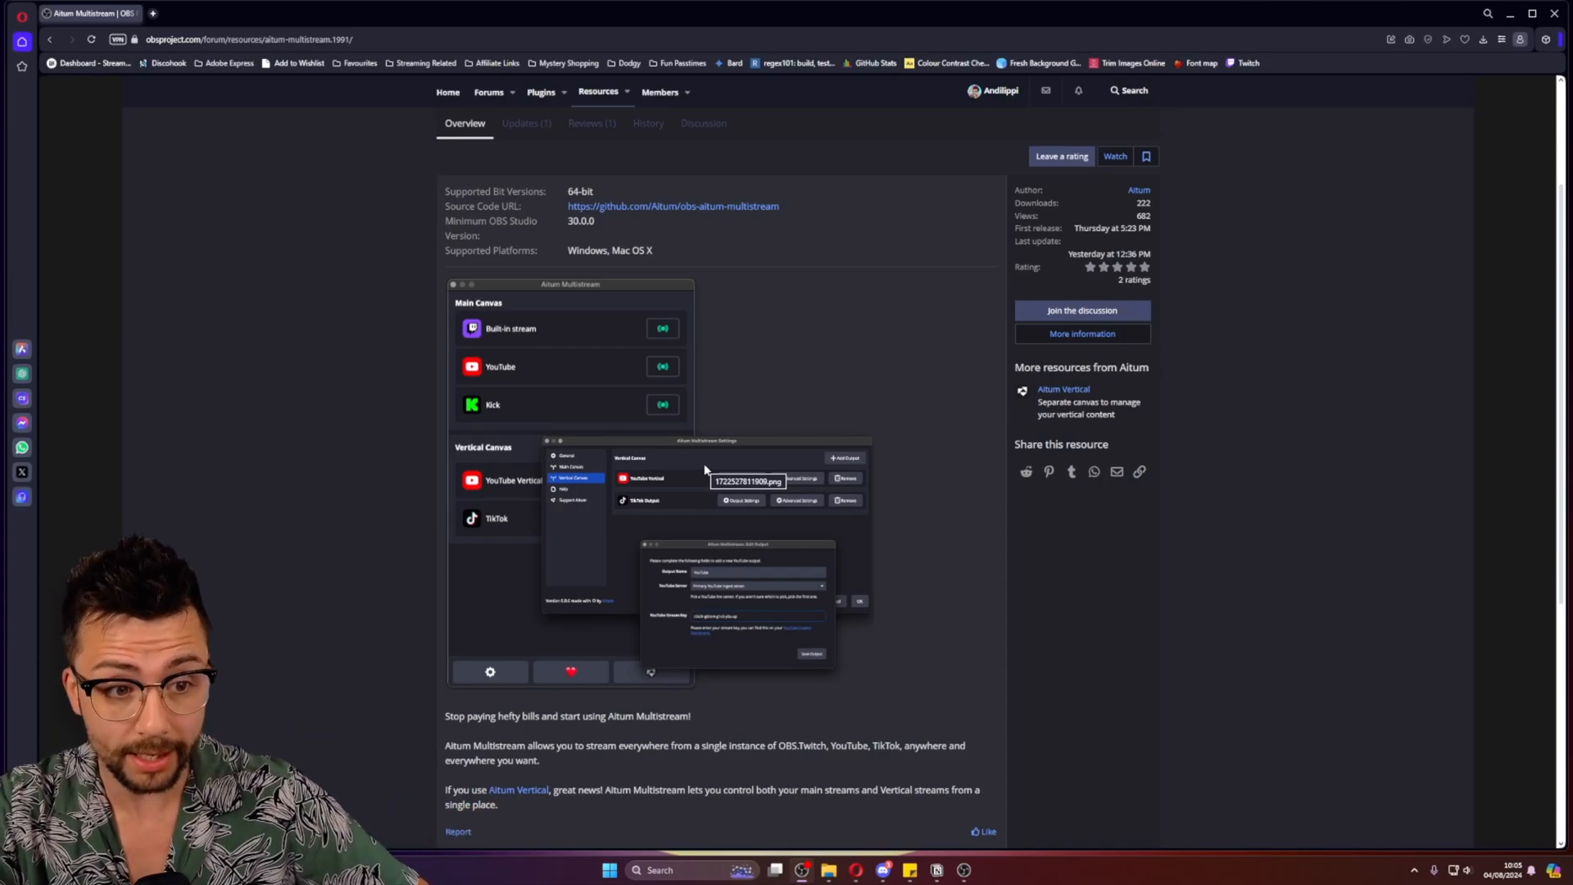
pyautogui.moveTo(838, 532)
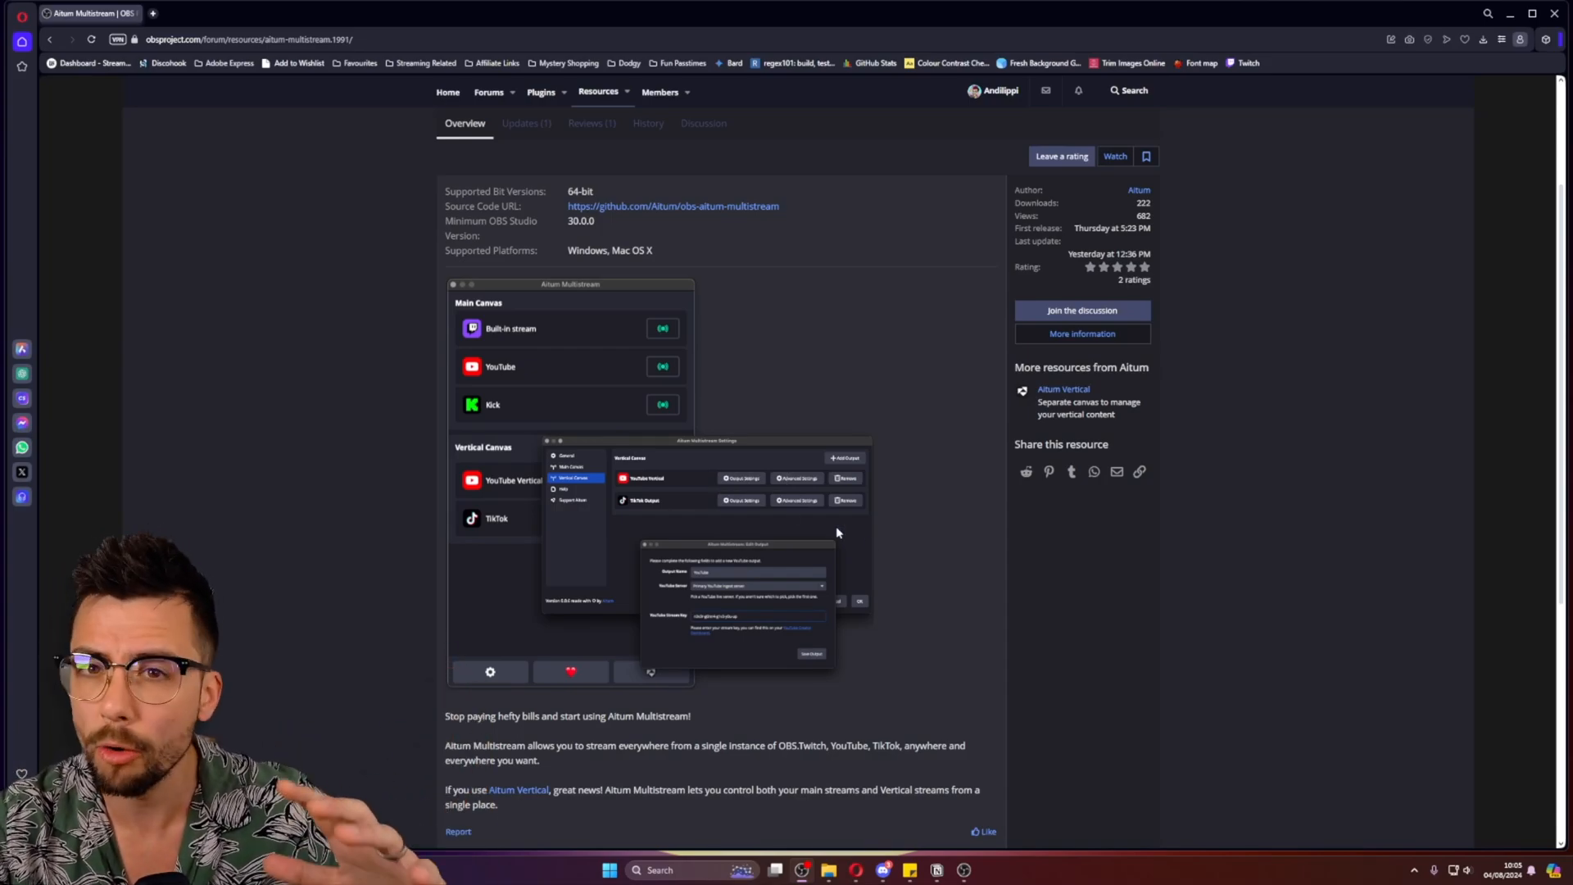
pyautogui.moveTo(979, 639)
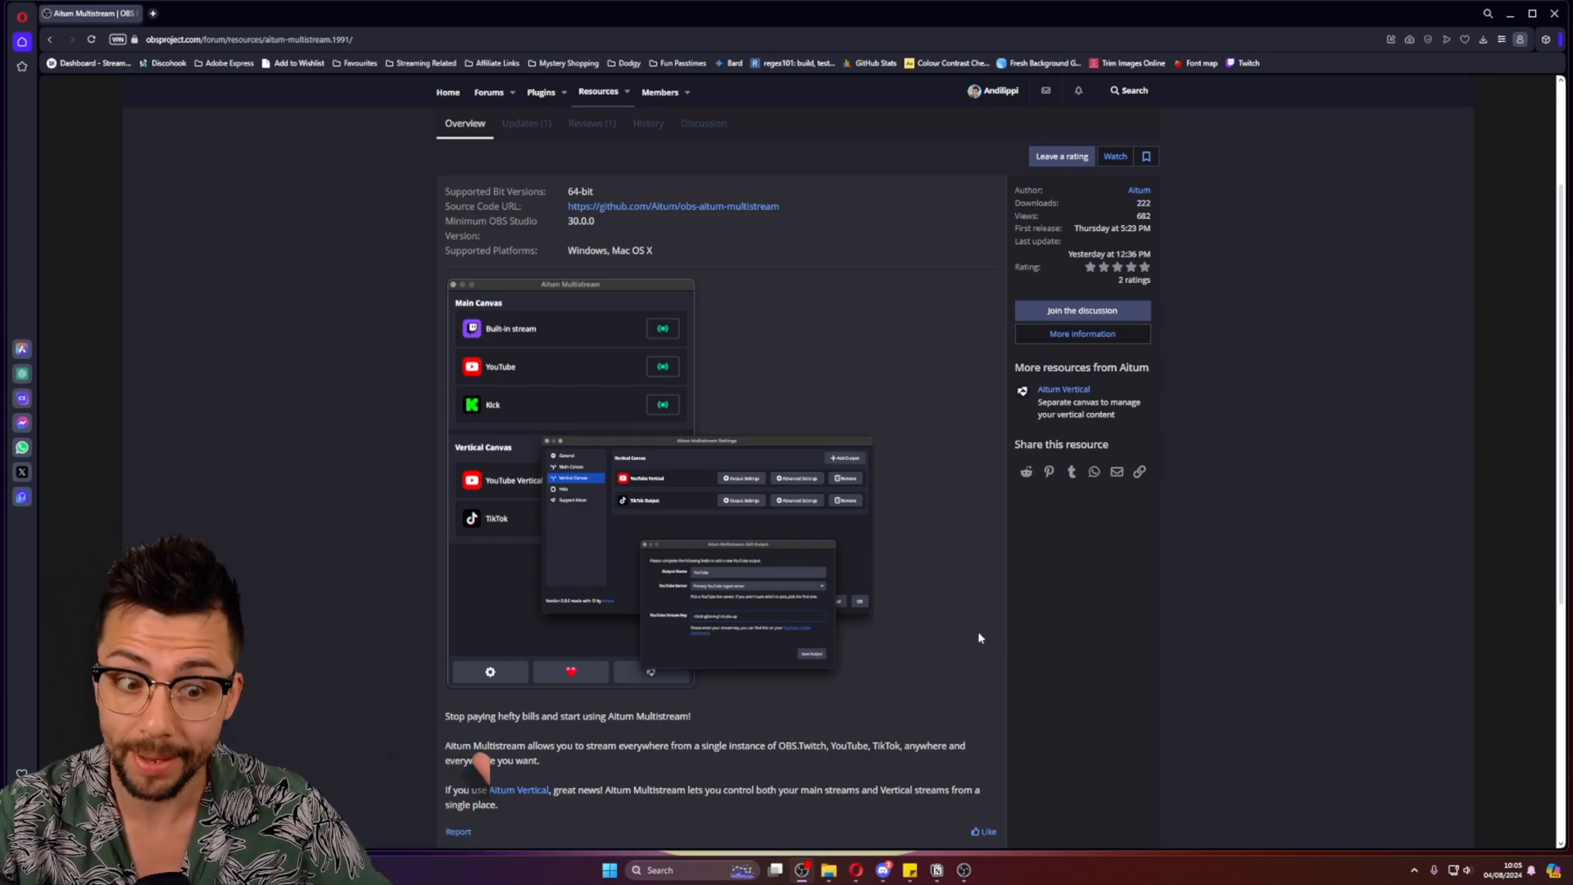
pyautogui.moveTo(964, 869)
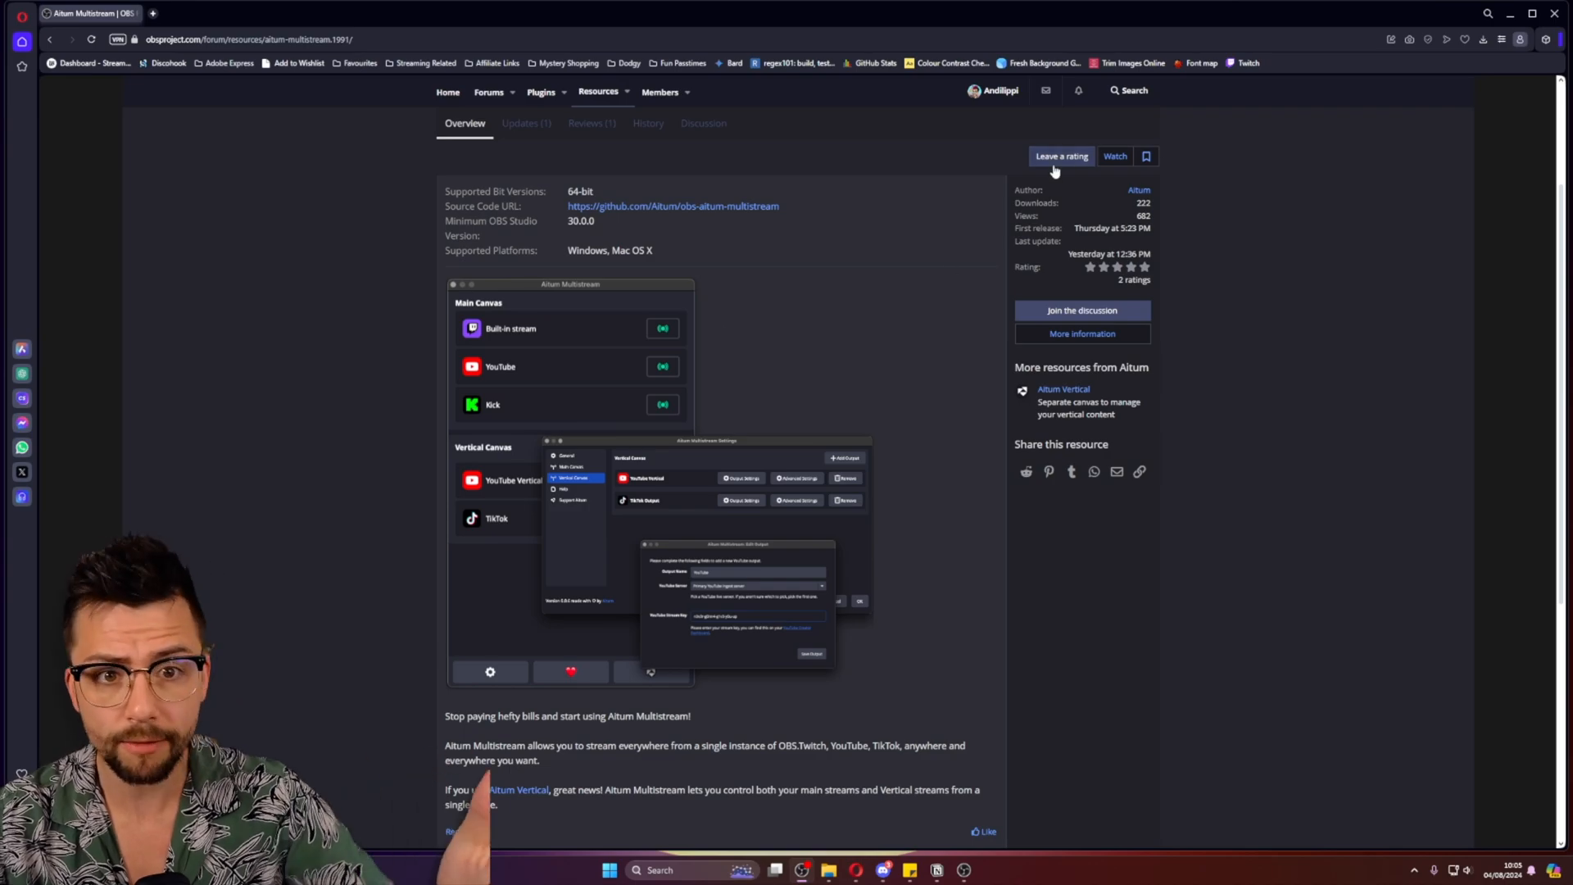
pyautogui.scroll(3)
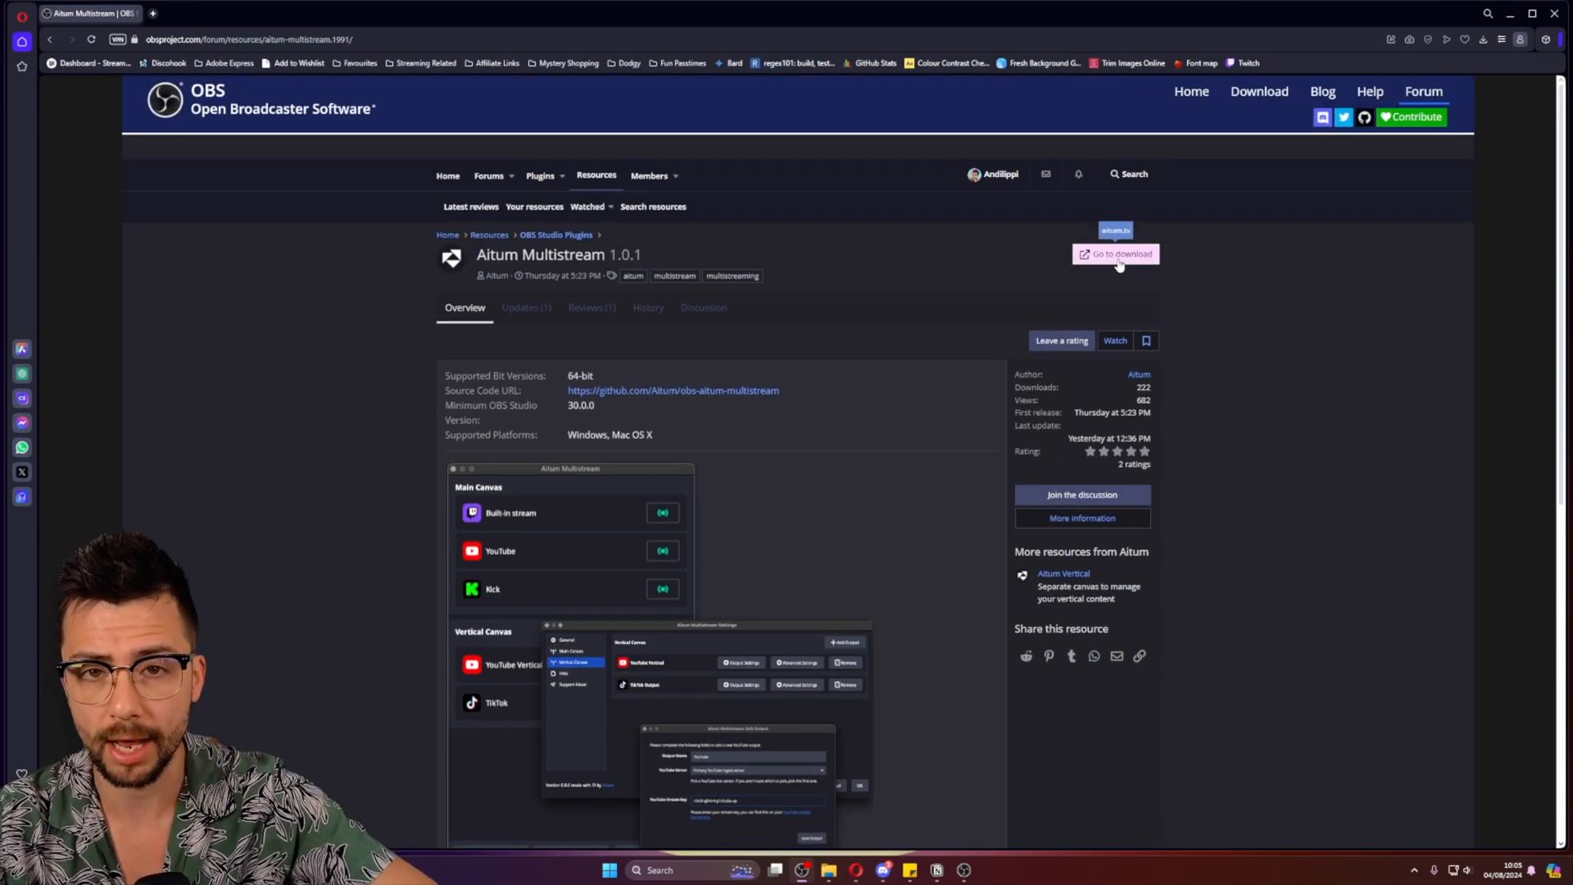
pyautogui.moveTo(585, 447)
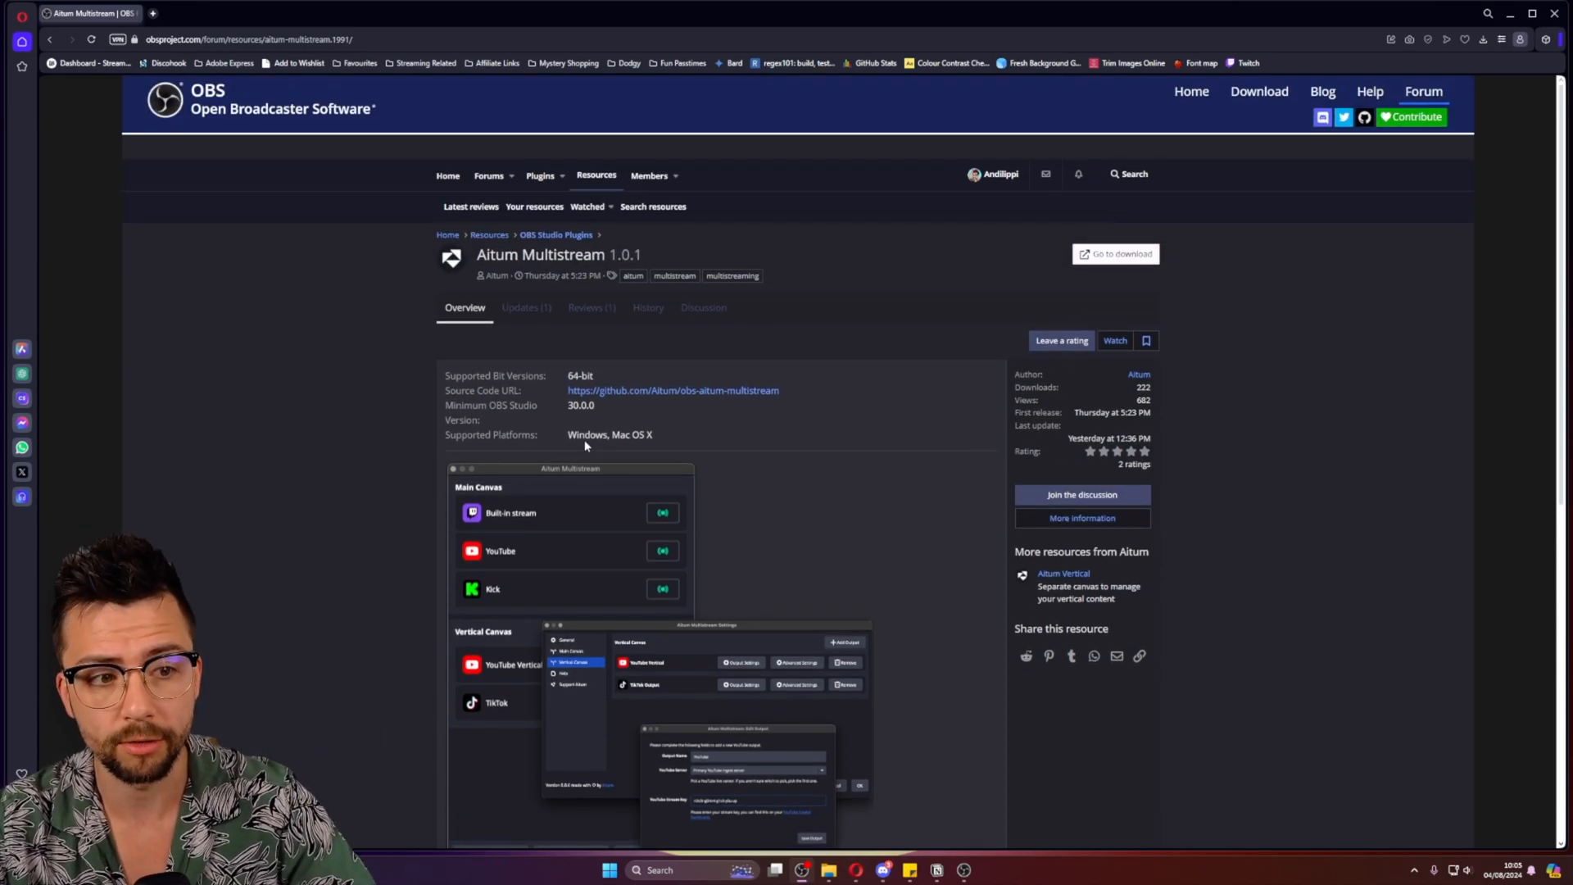
pyautogui.moveTo(656, 469)
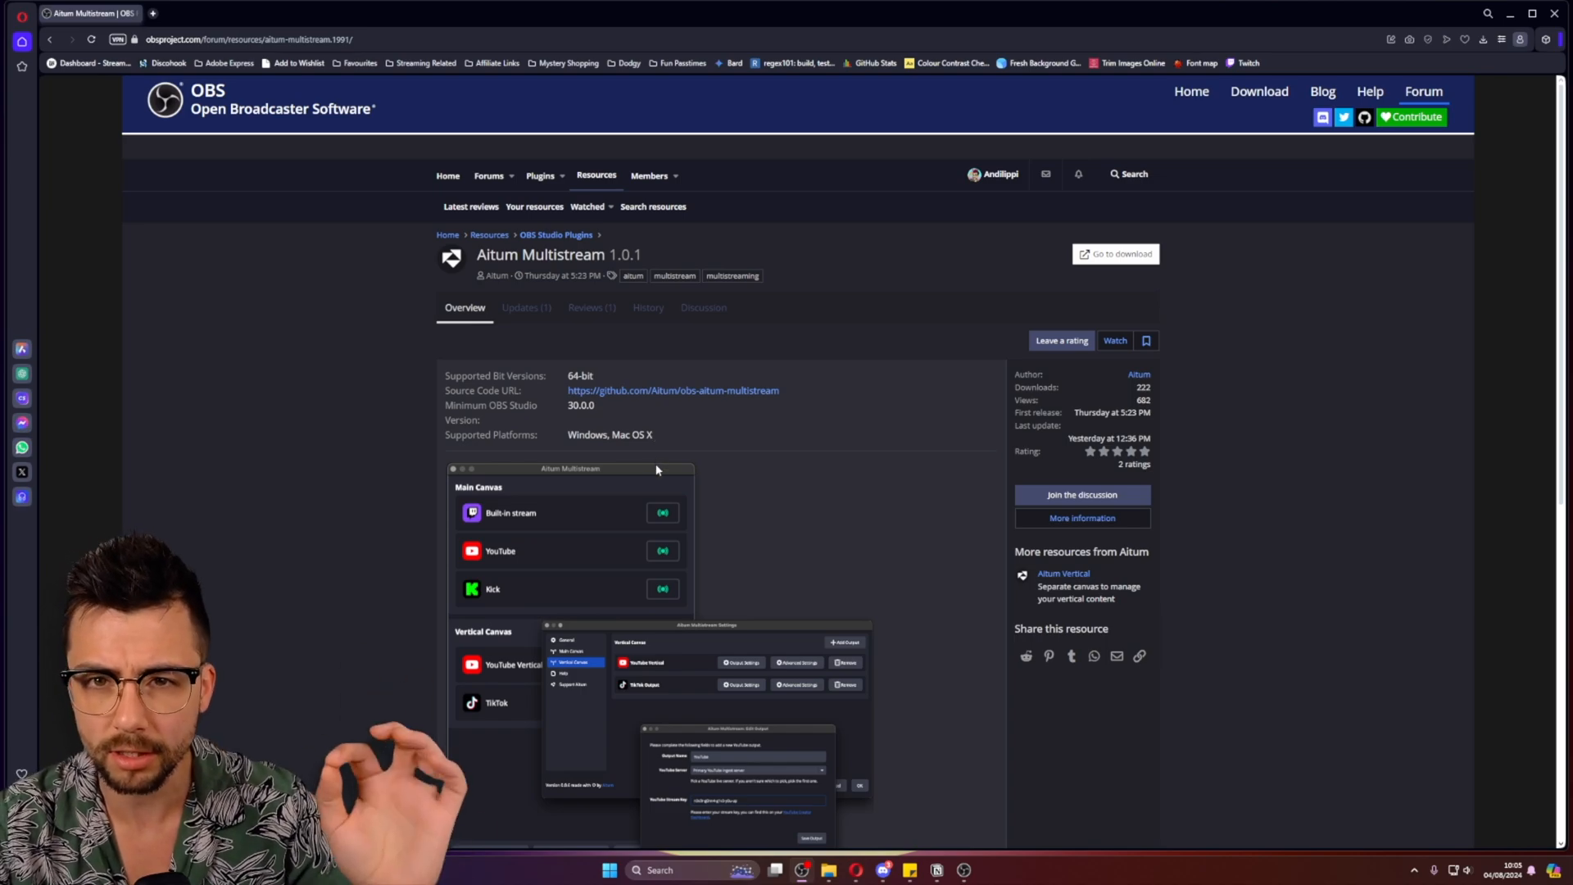
pyautogui.moveTo(863, 743)
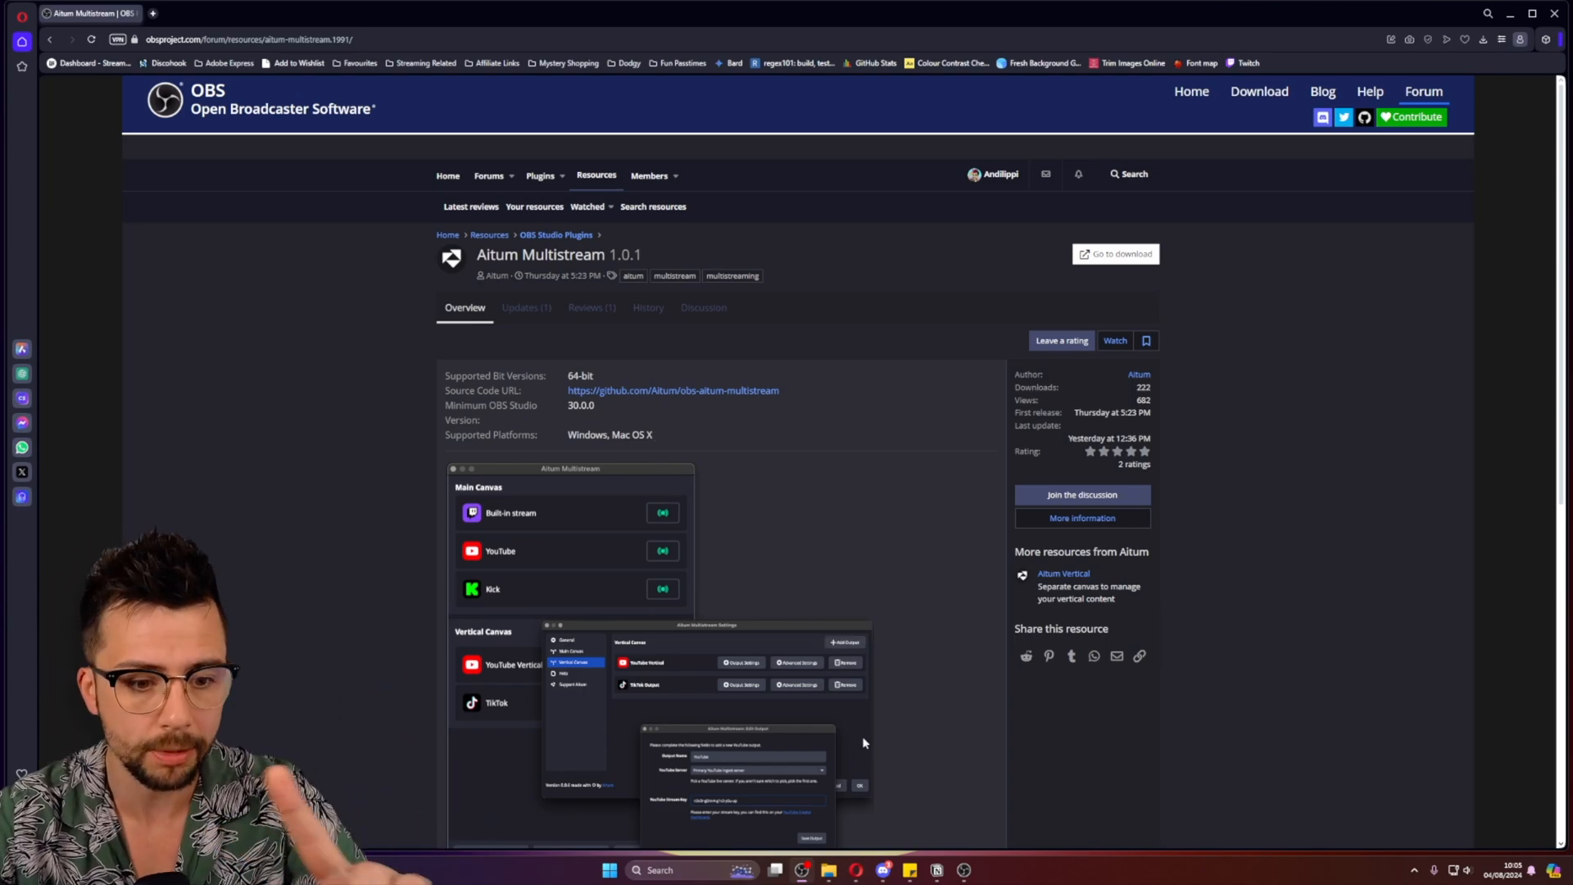
pyautogui.click(935, 871)
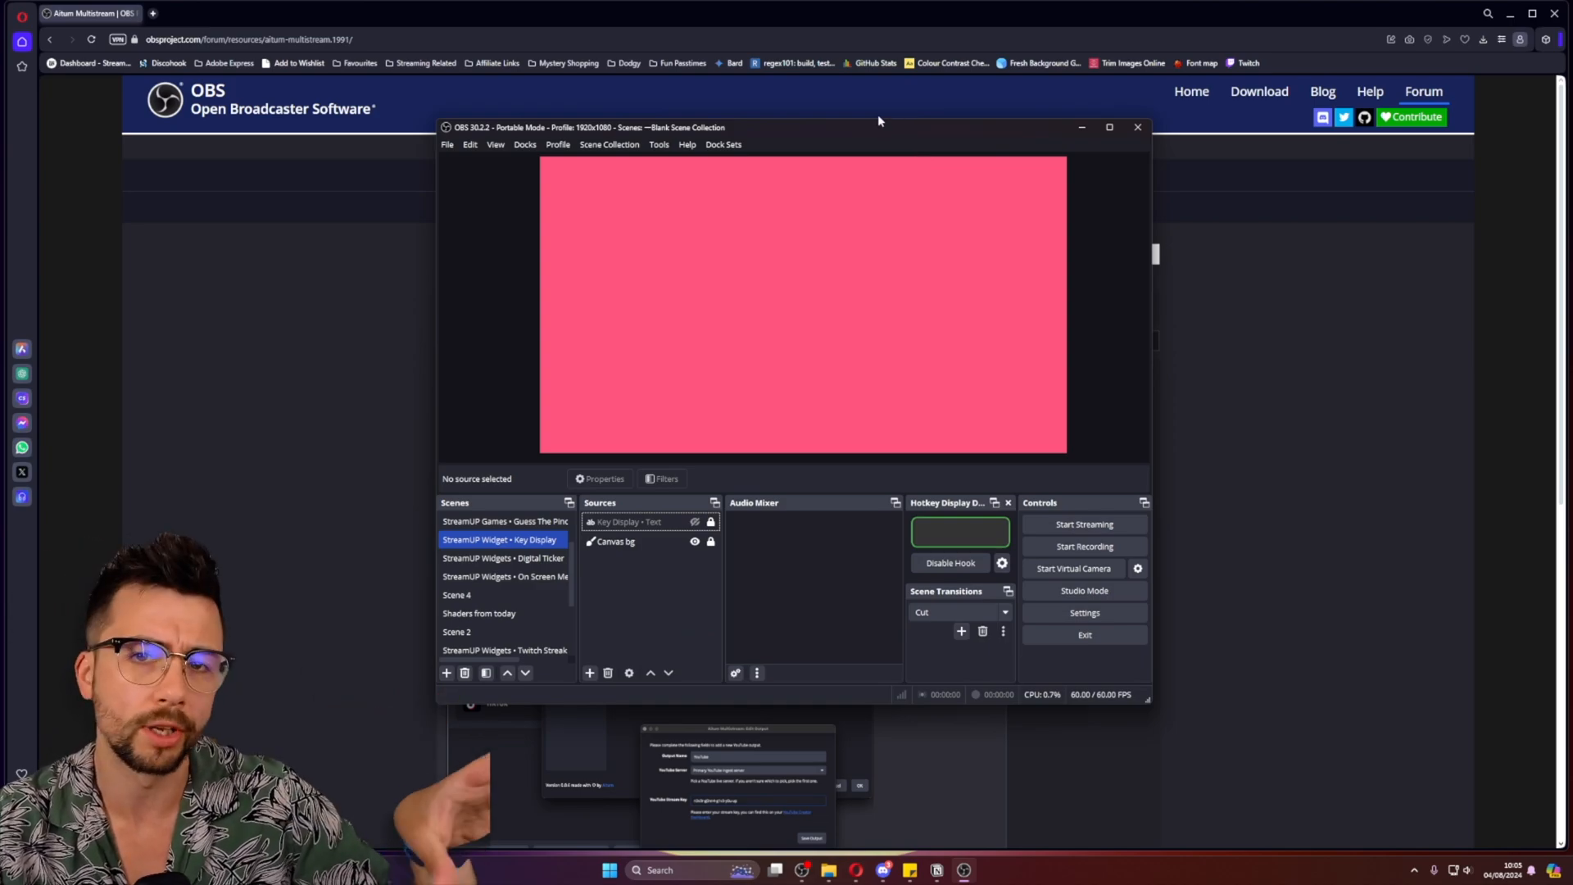
pyautogui.moveTo(659, 143)
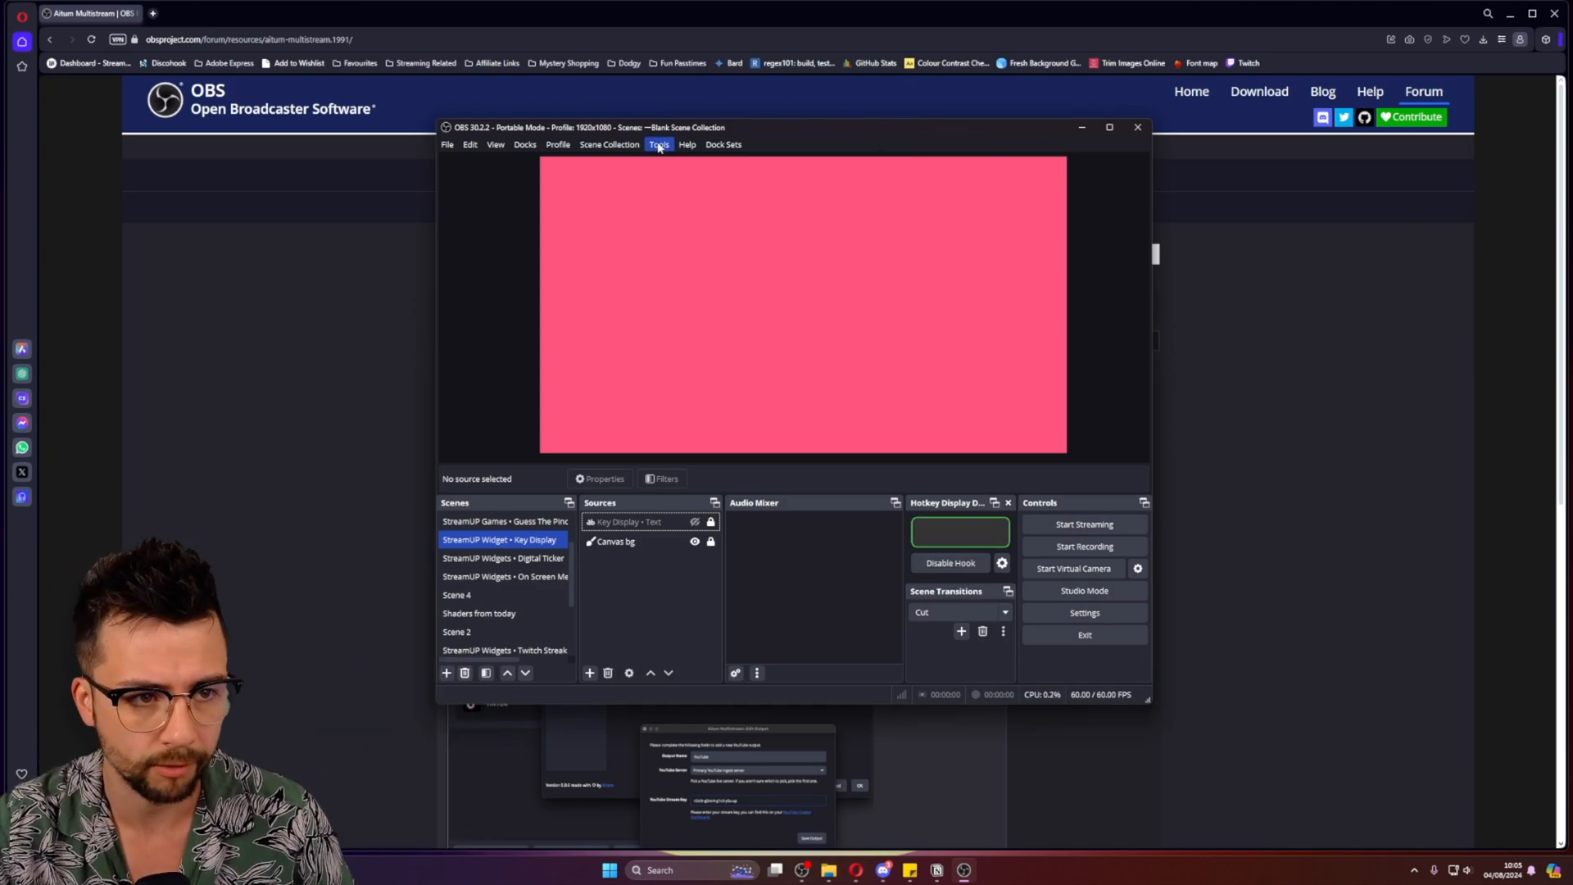
pyautogui.click(1109, 128)
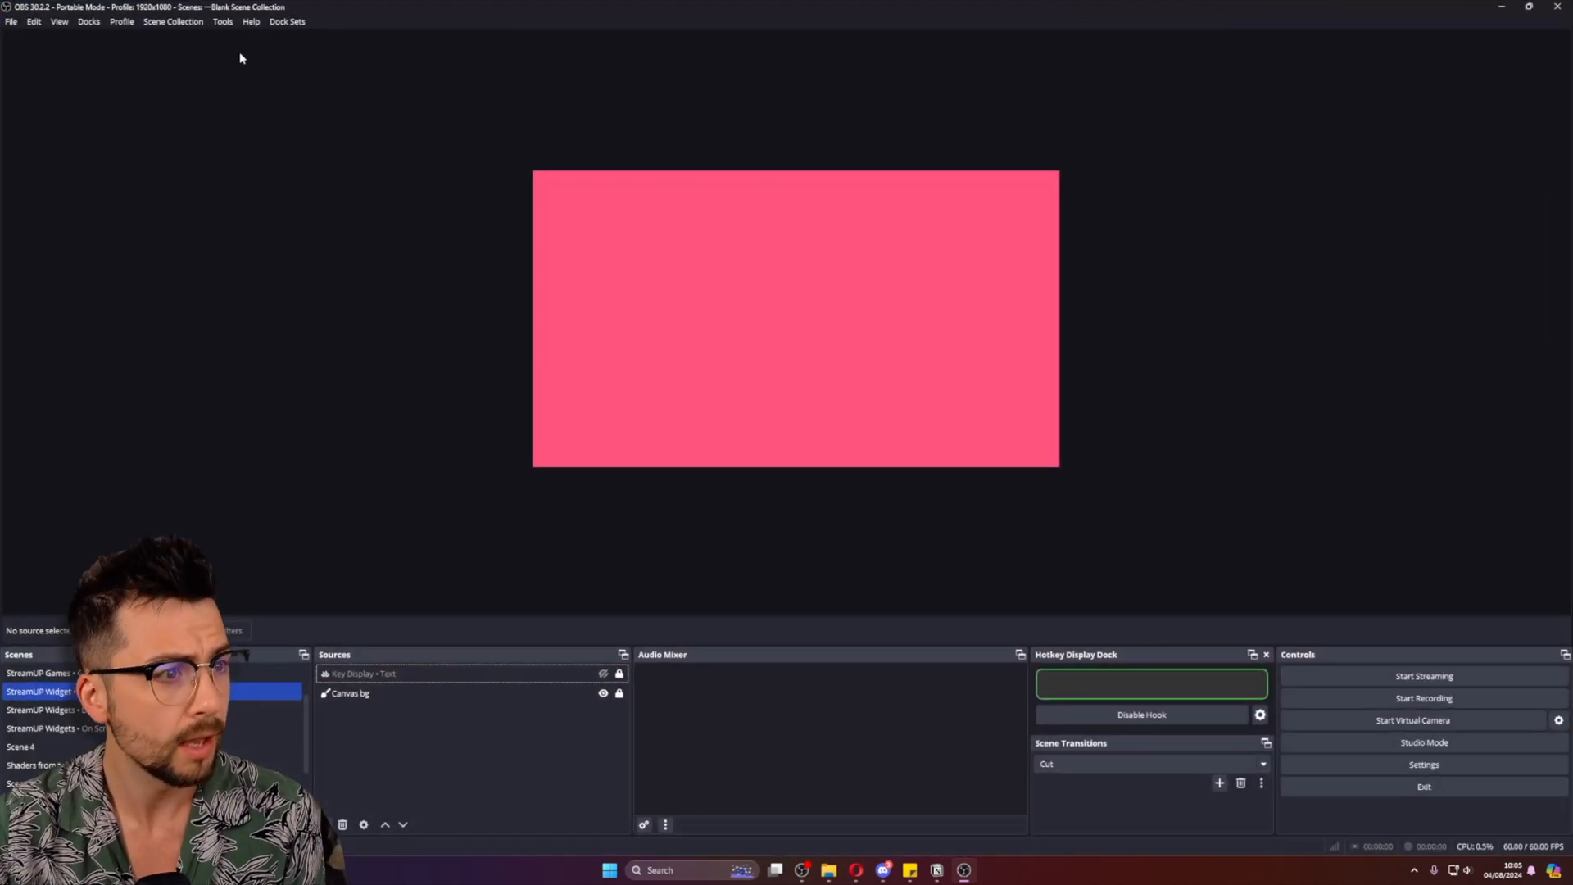
pyautogui.click(88, 21)
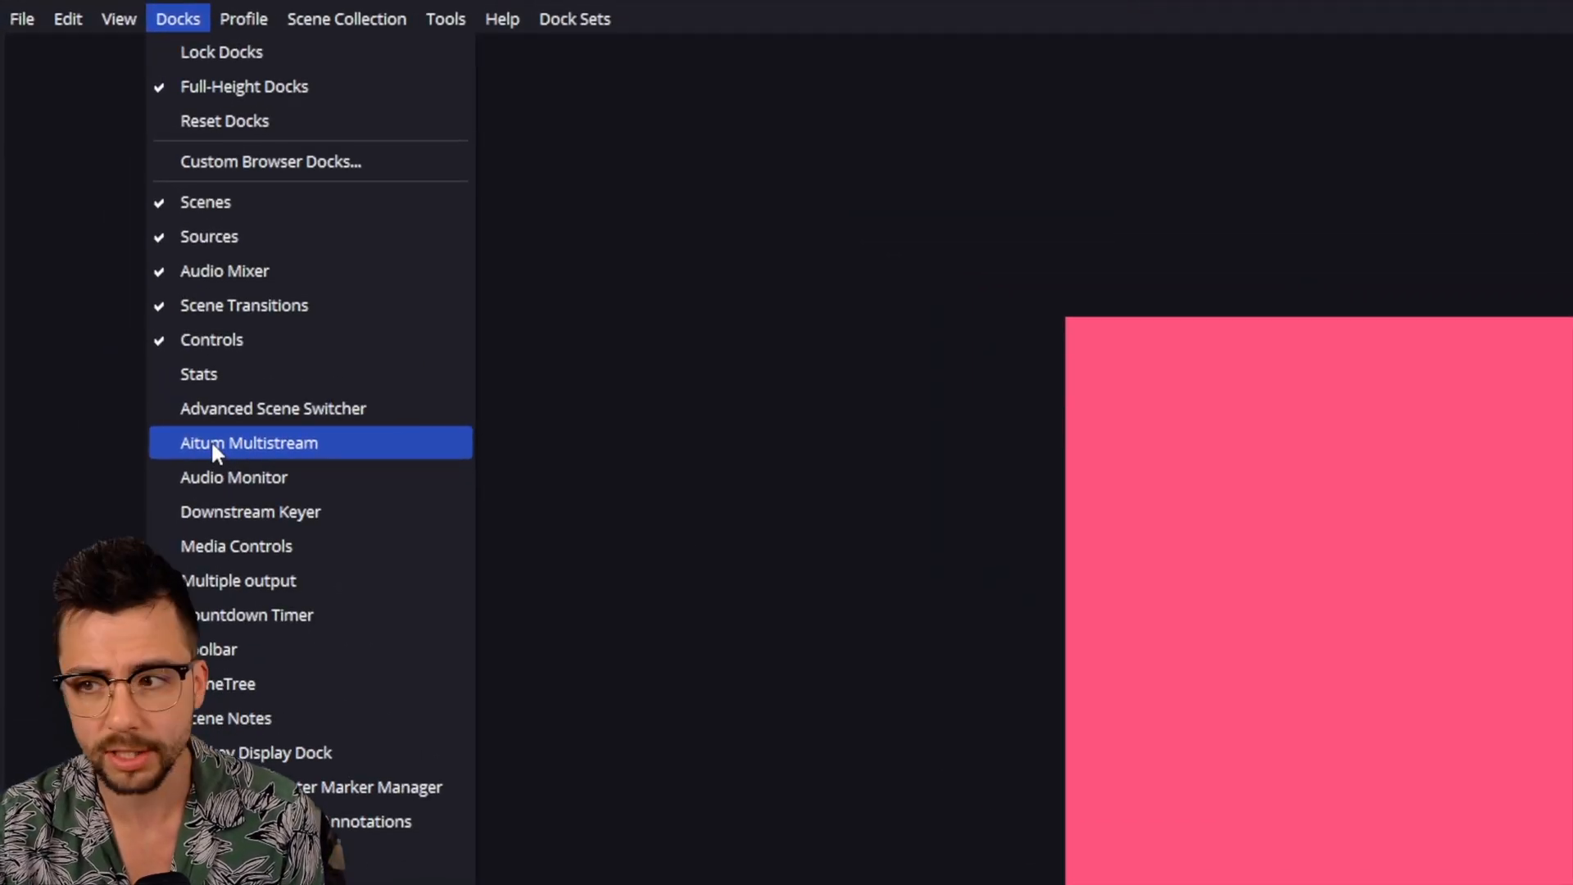
pyautogui.click(247, 443)
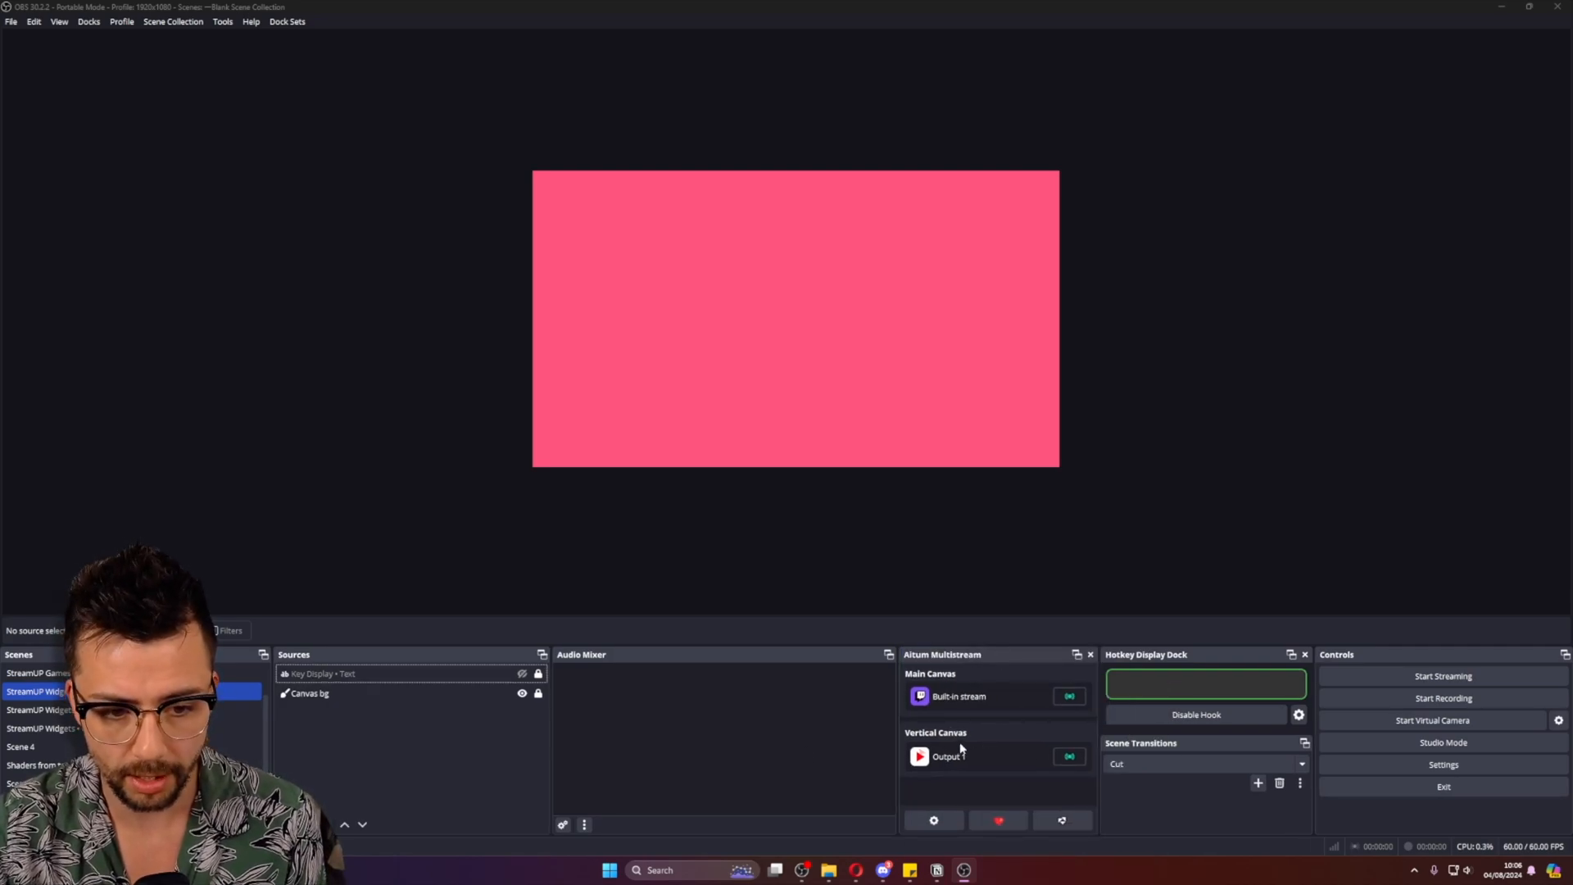
pyautogui.moveTo(979, 699)
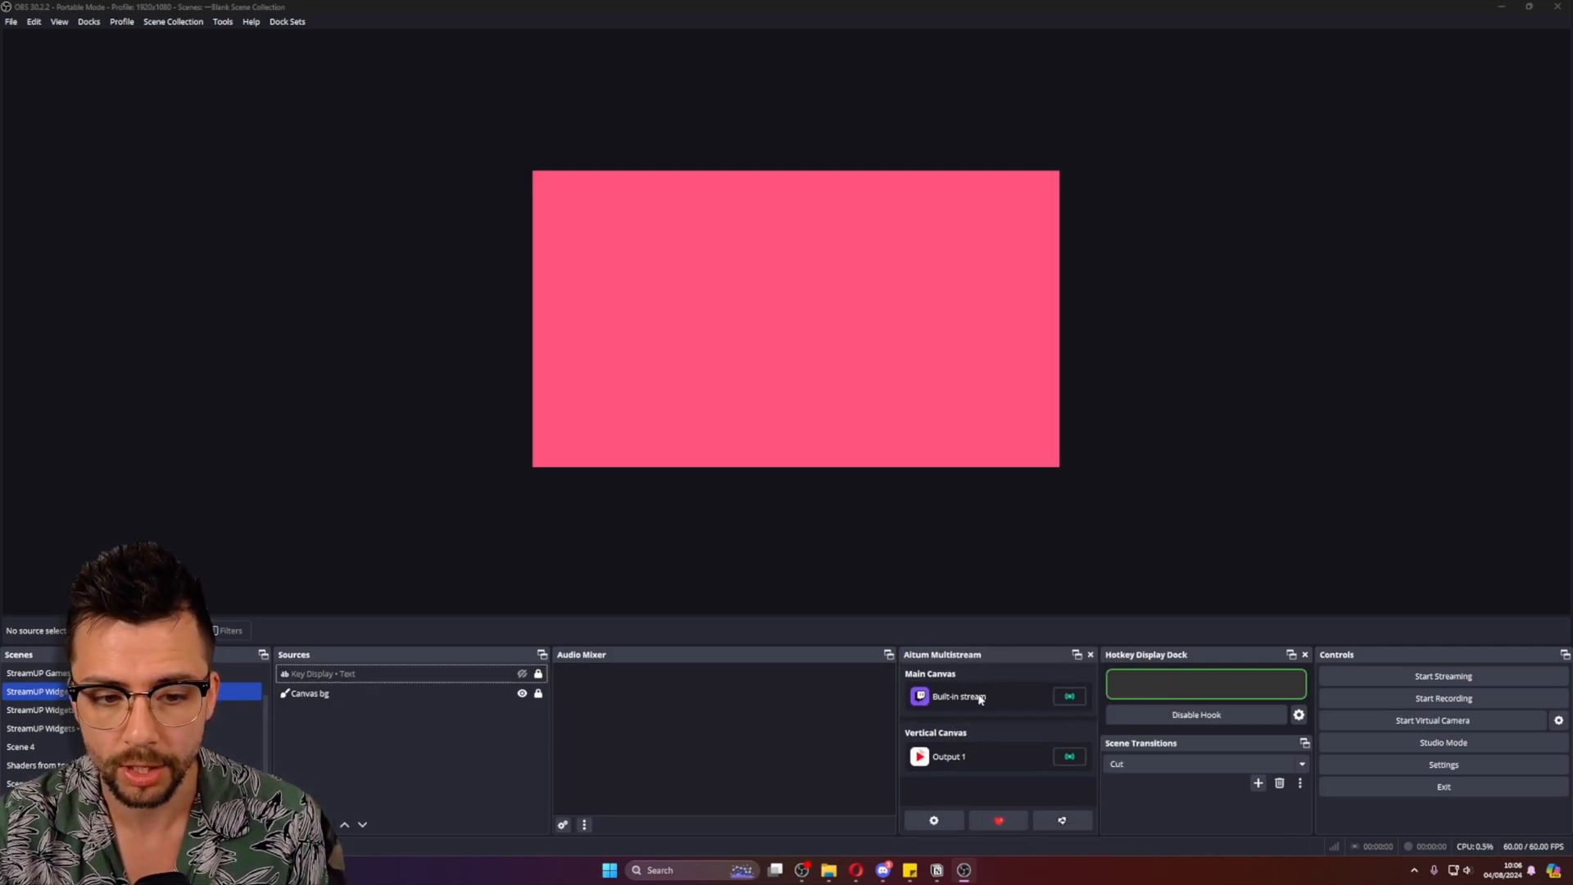
pyautogui.moveTo(757, 425)
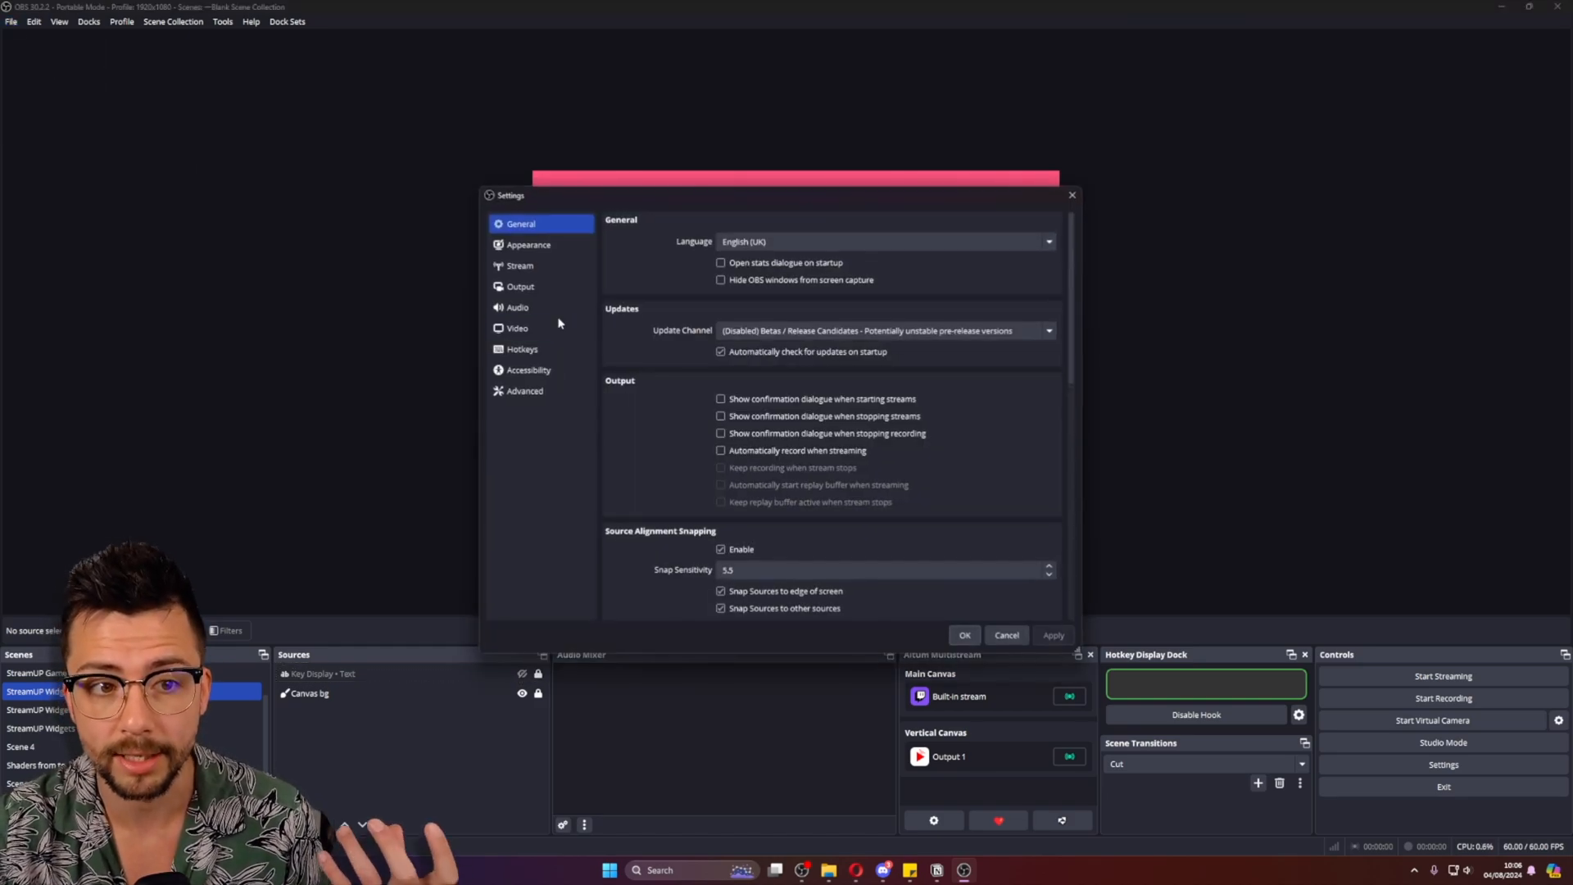
# Step: Verify the Stream page shows a connected Twitch account, then close Settings
pyautogui.click(519, 265)
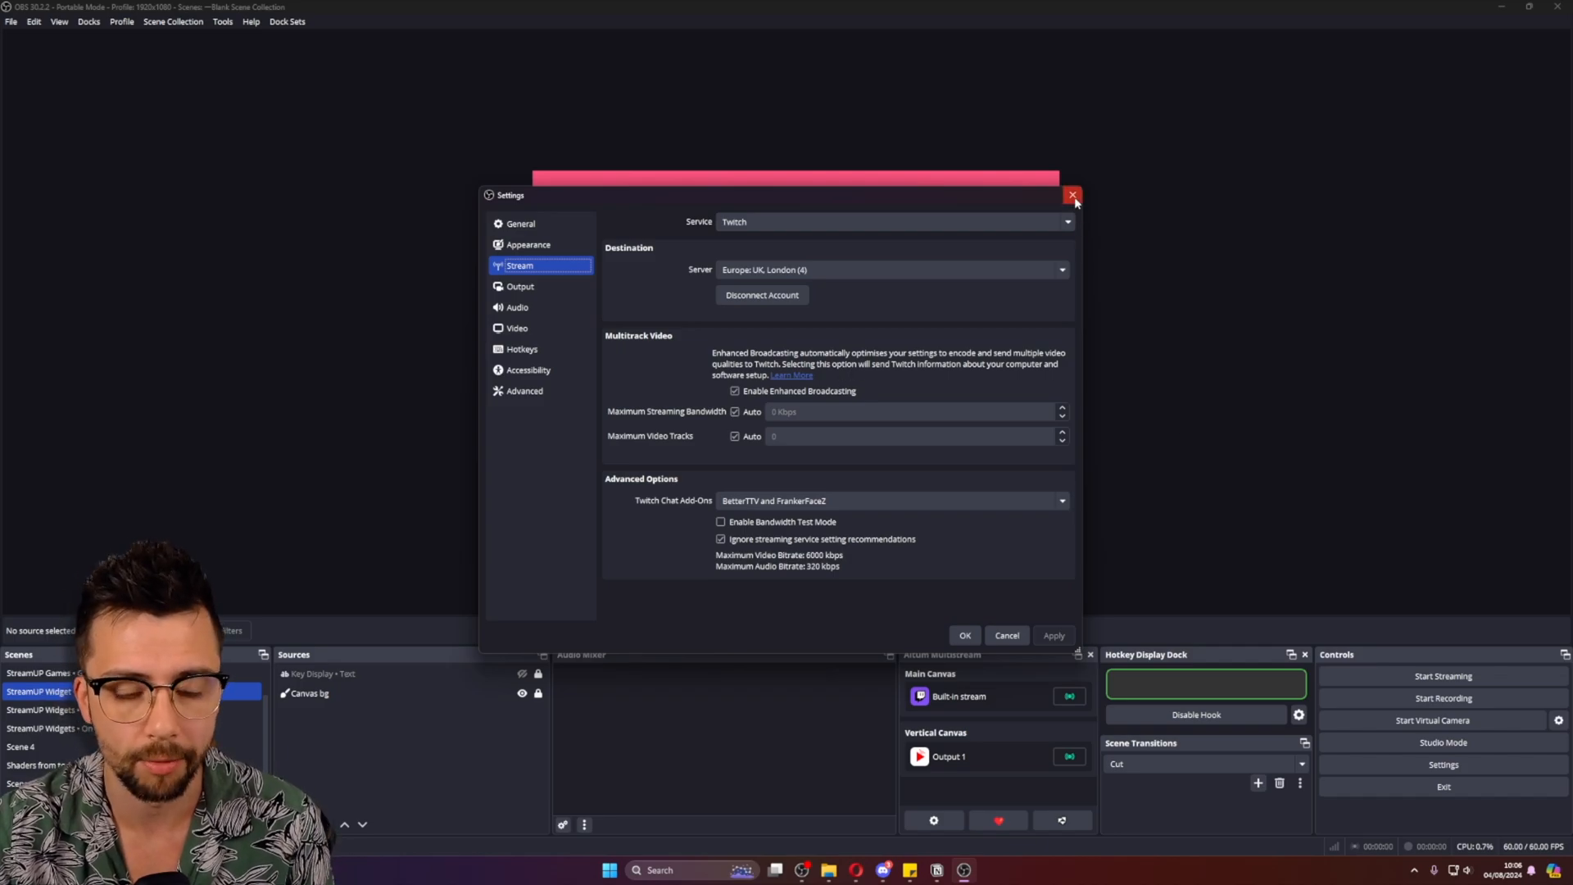
pyautogui.click(1072, 195)
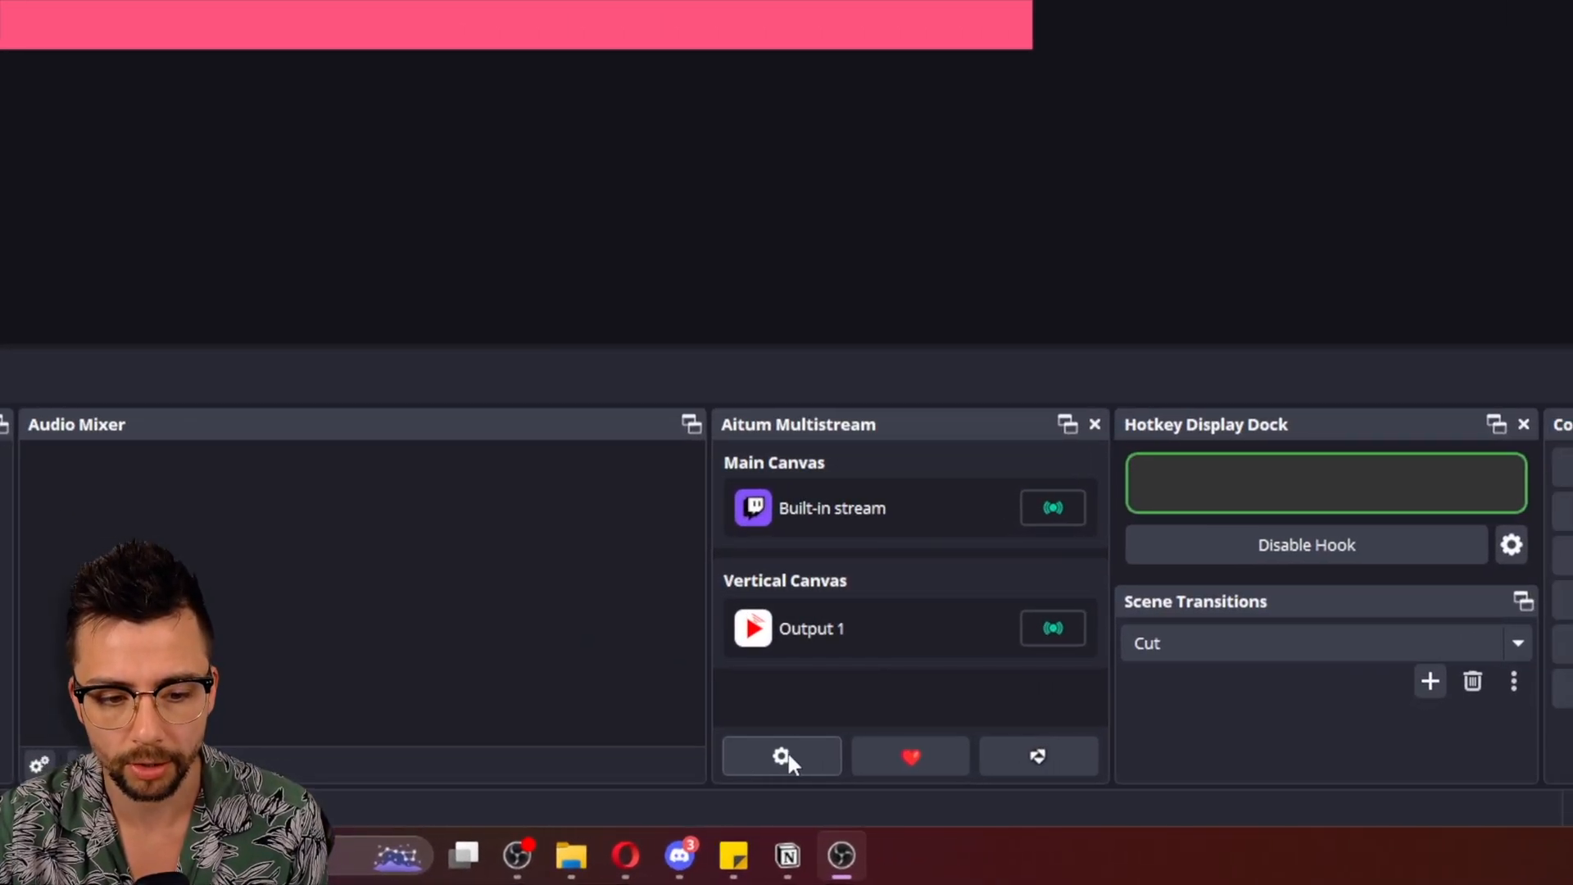
# Step: Open the Aitum Multistream settings on Main Canvas and begin adding an output
pyautogui.click(782, 756)
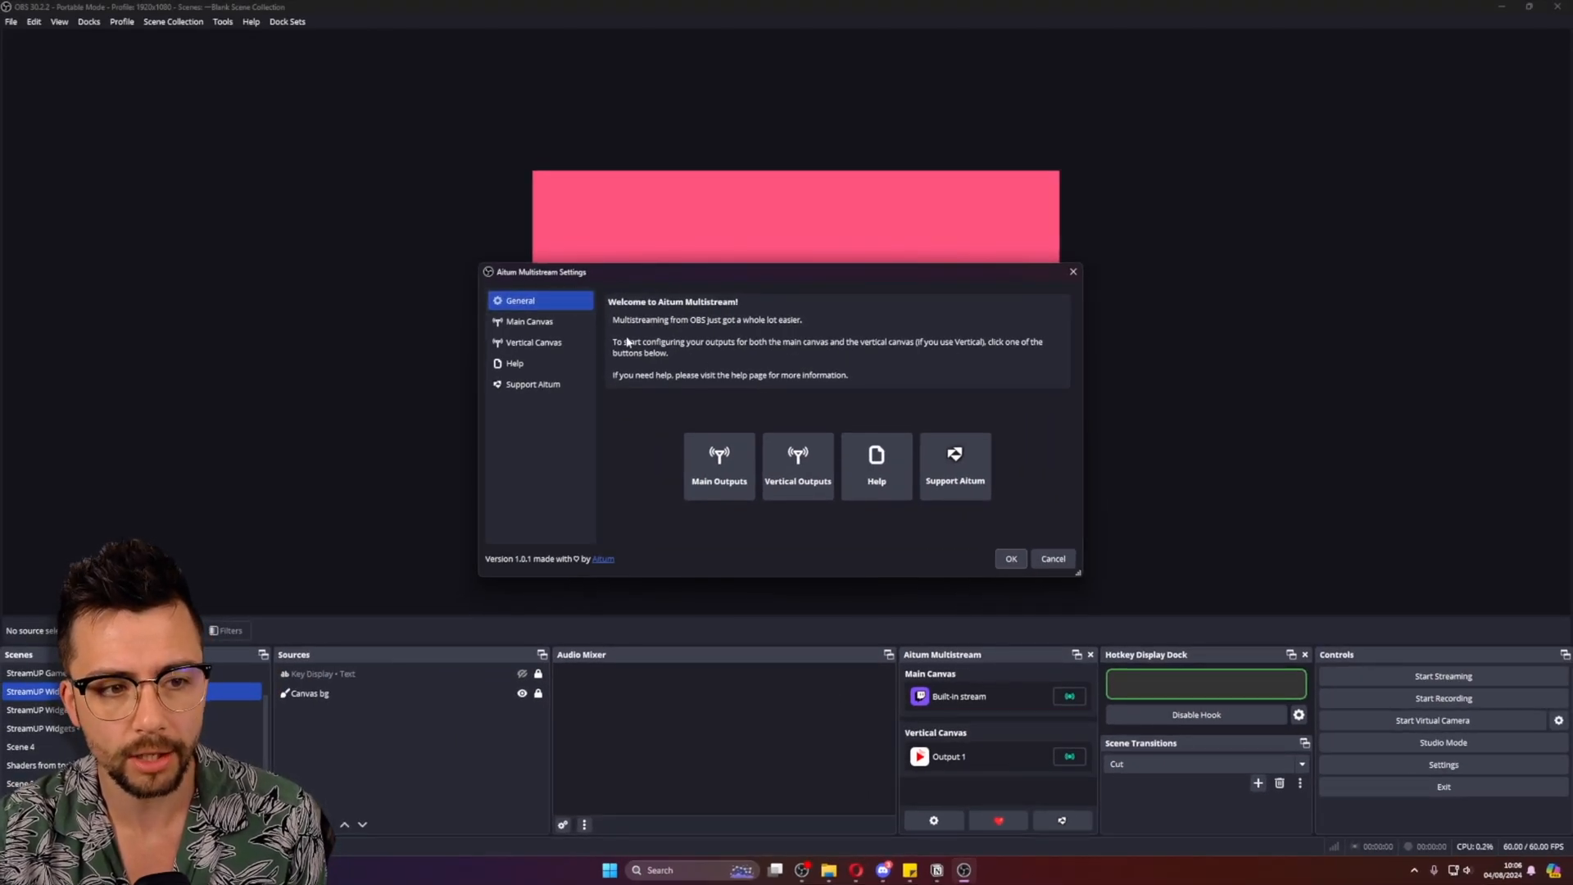
pyautogui.moveTo(711, 401)
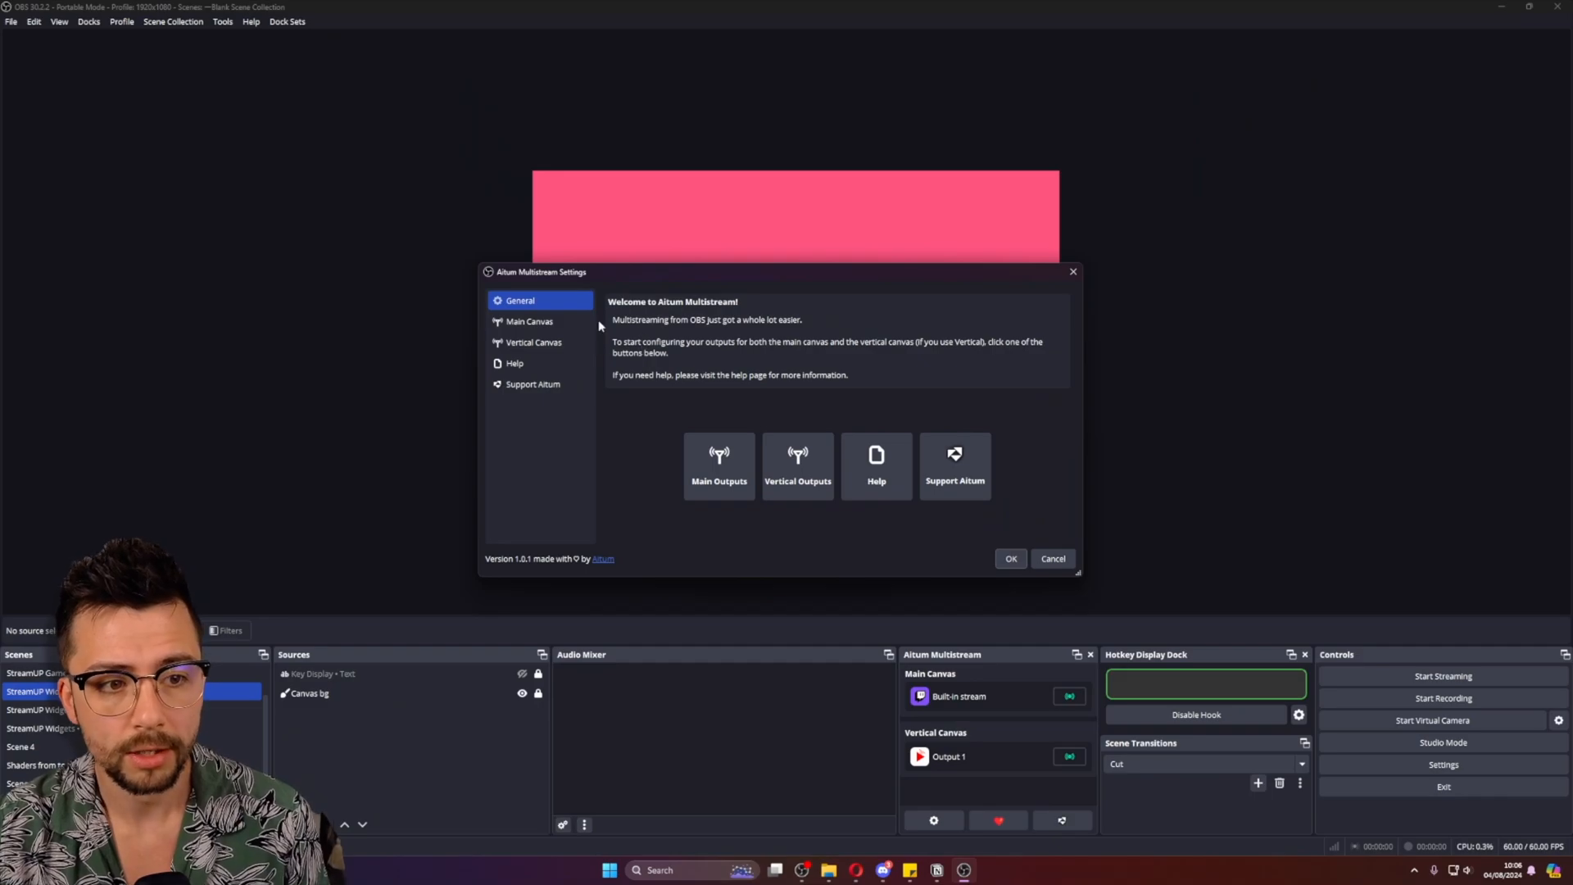
pyautogui.click(529, 321)
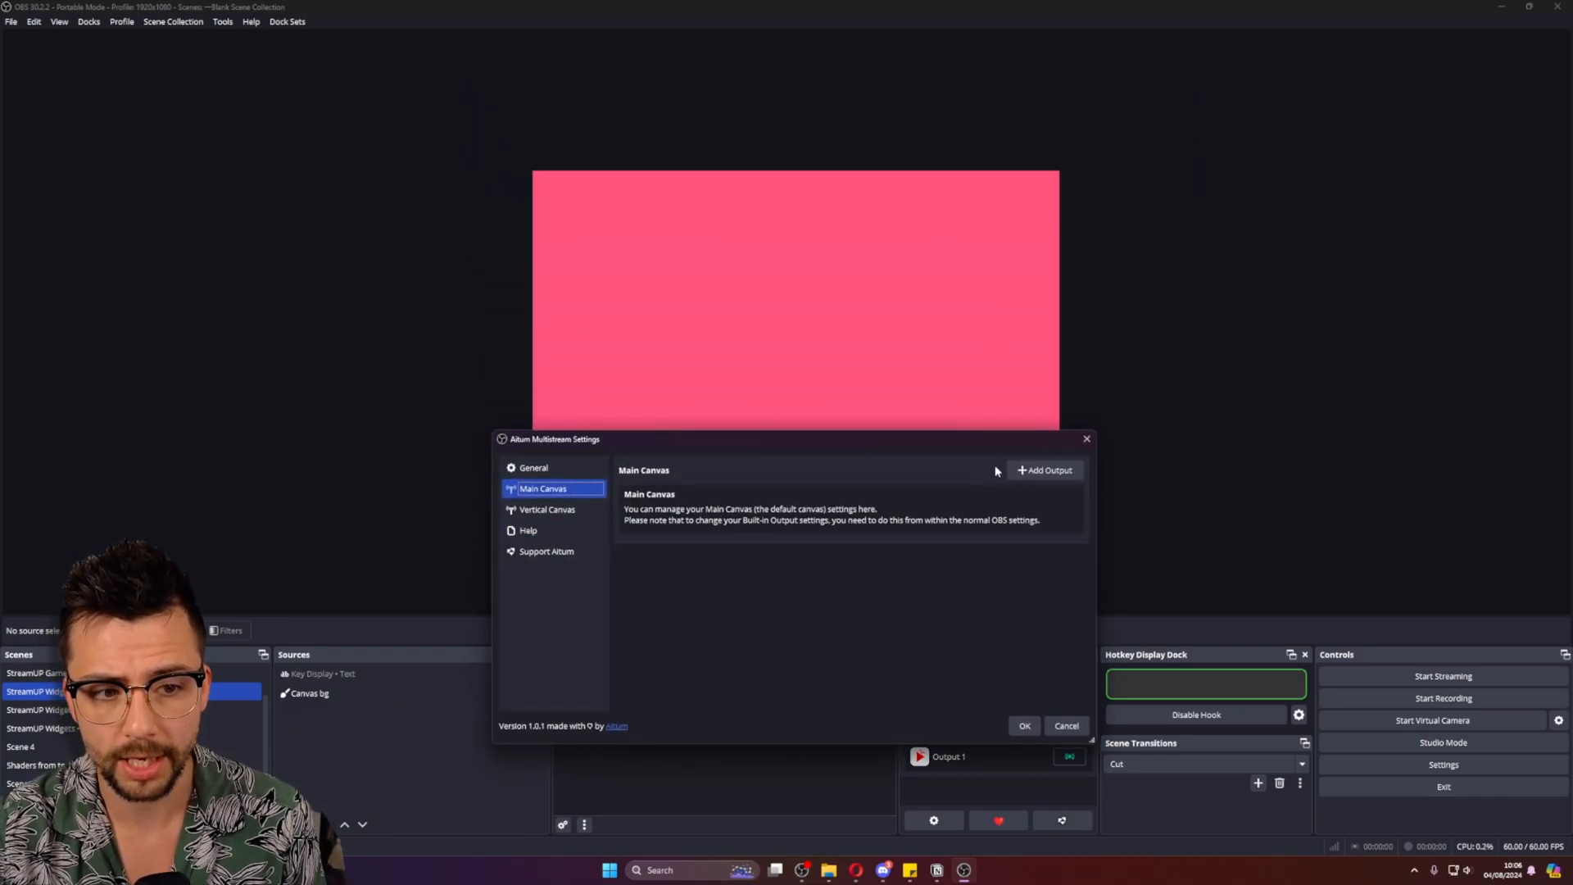
pyautogui.moveTo(1043, 473)
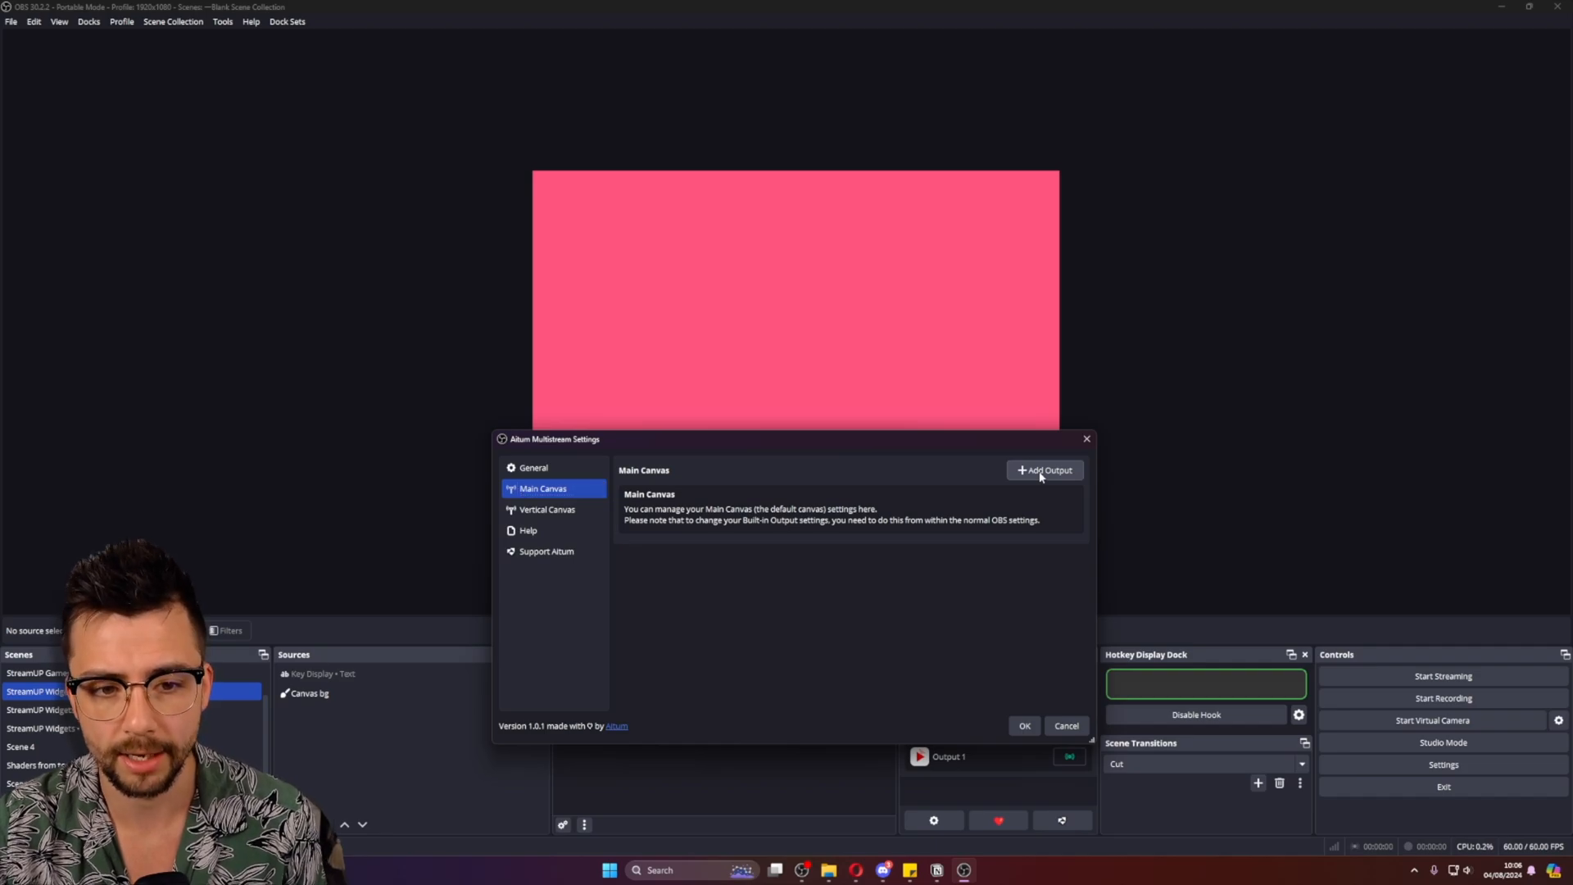
pyautogui.click(1044, 469)
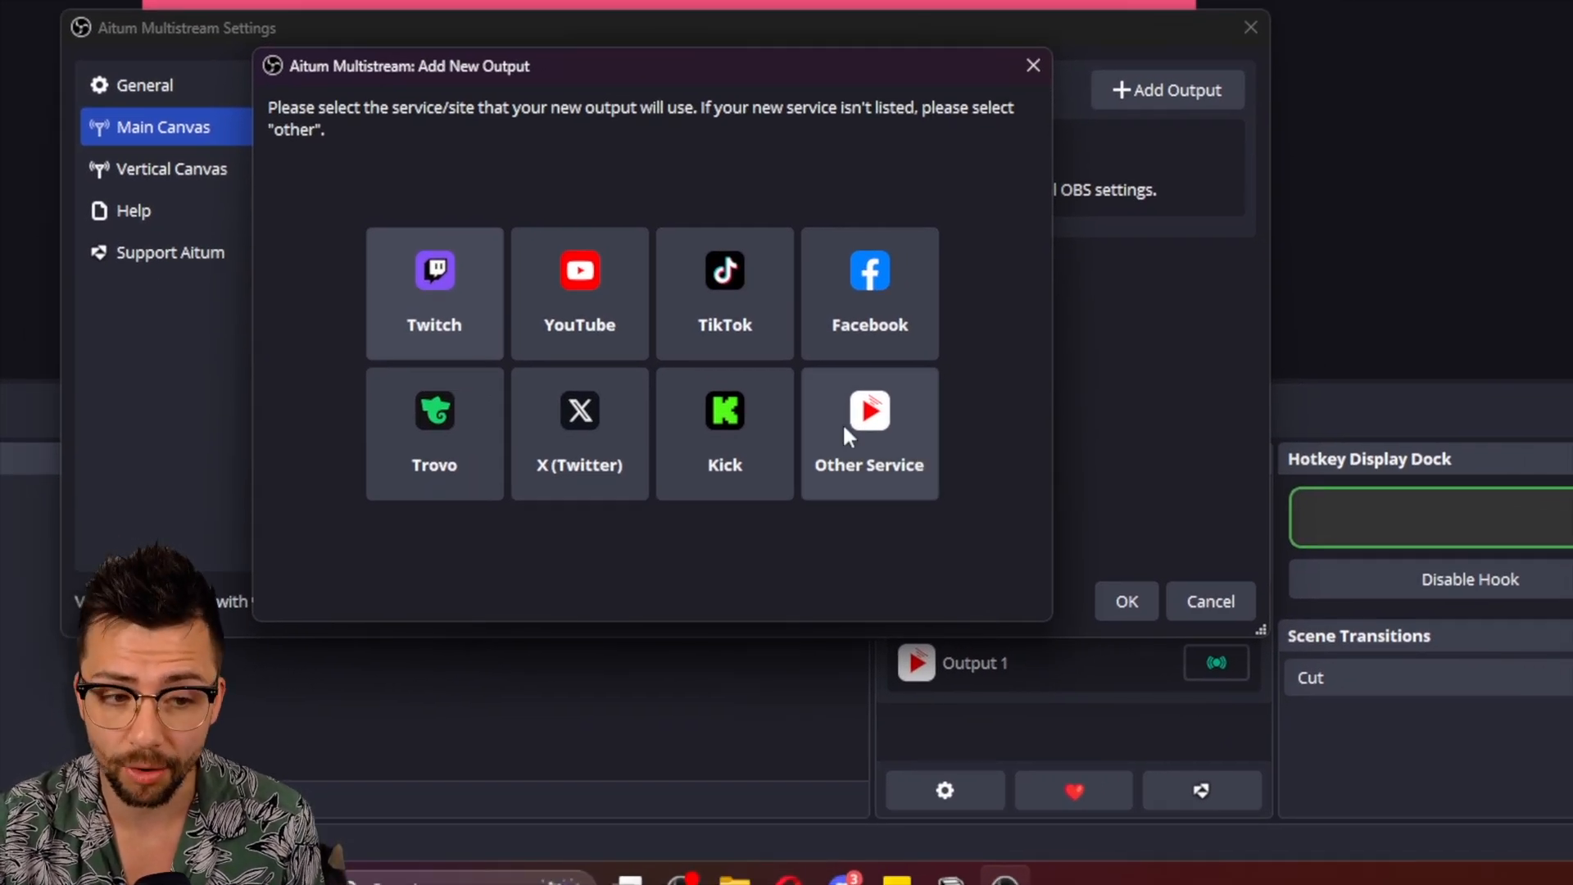
# Step: Create a Twitch output 'Test Twitch' on EU: London, UK with a stream key entered
pyautogui.click(434, 292)
pyautogui.write('T')
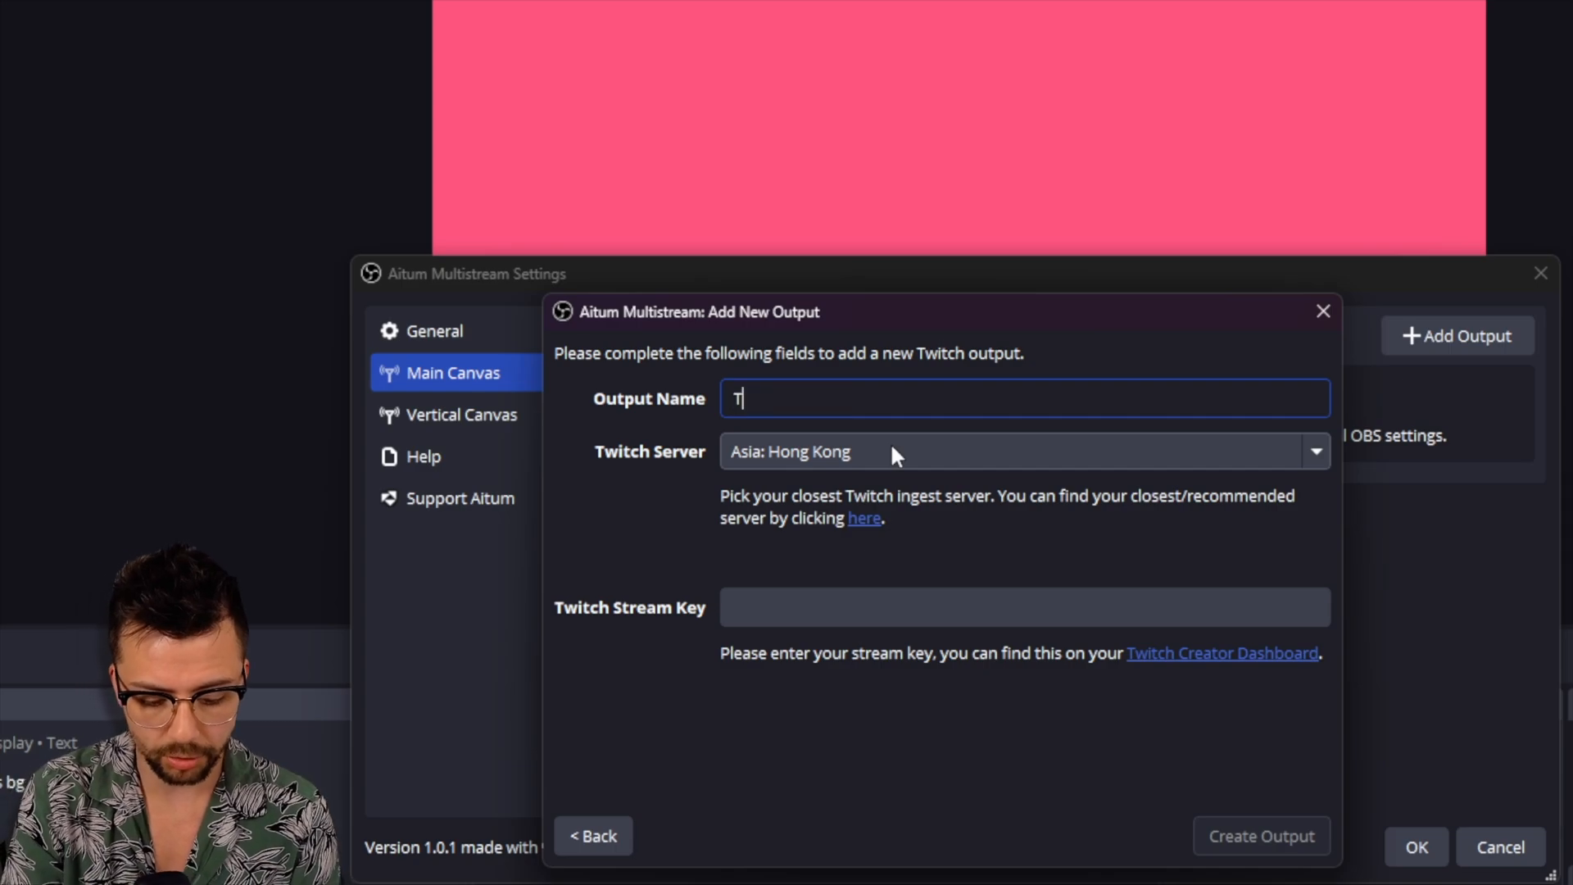
pyautogui.write('est Twti')
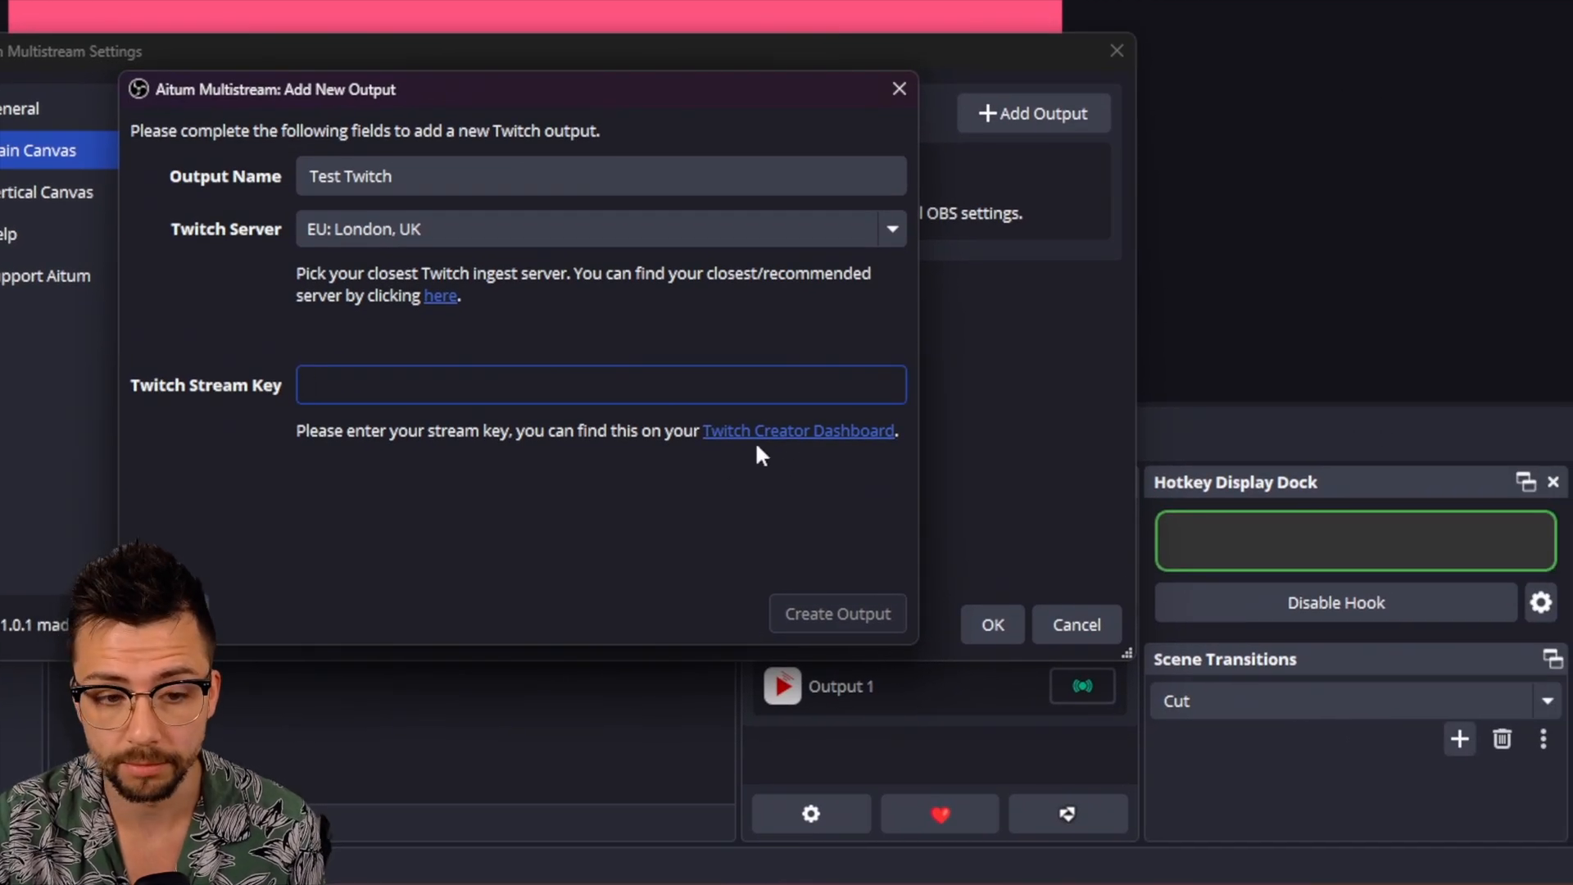
pyautogui.click(599, 384)
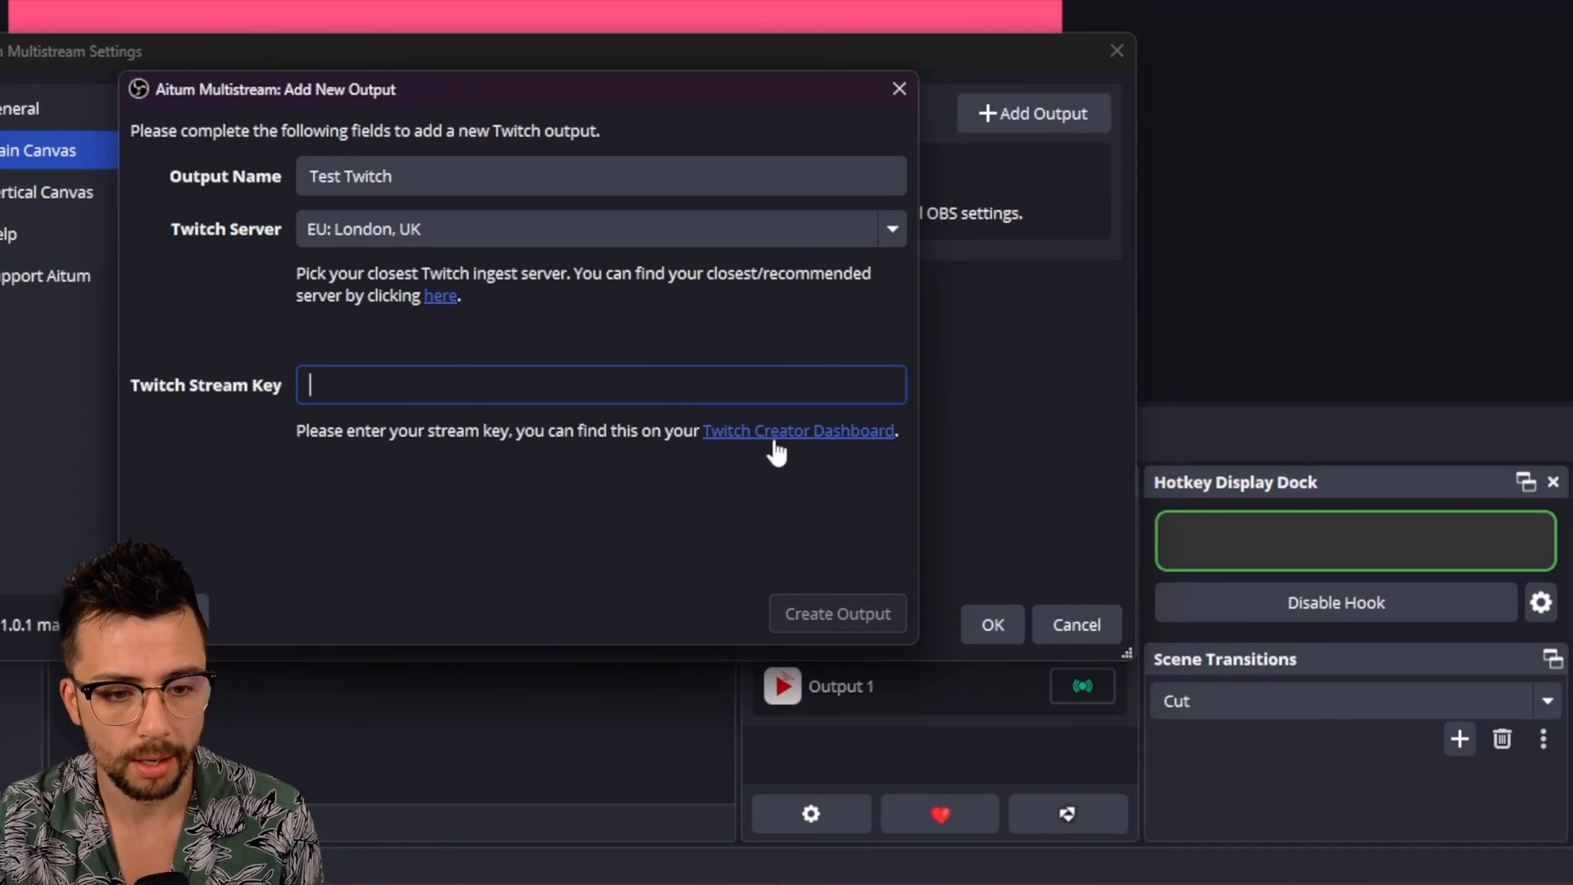
pyautogui.write('sasd')
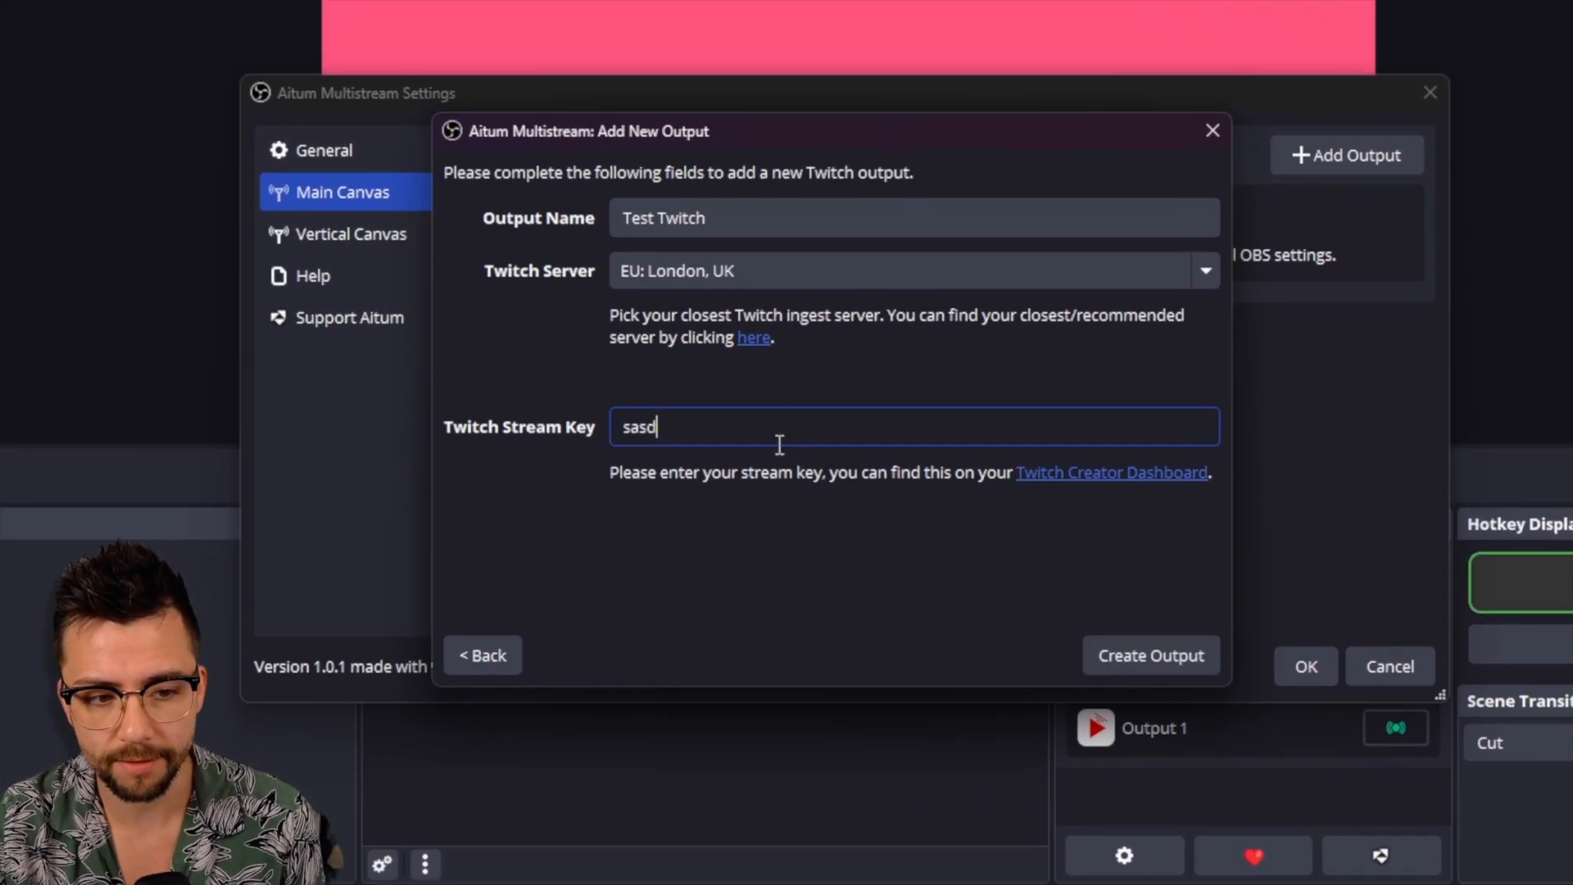
pyautogui.click(1150, 655)
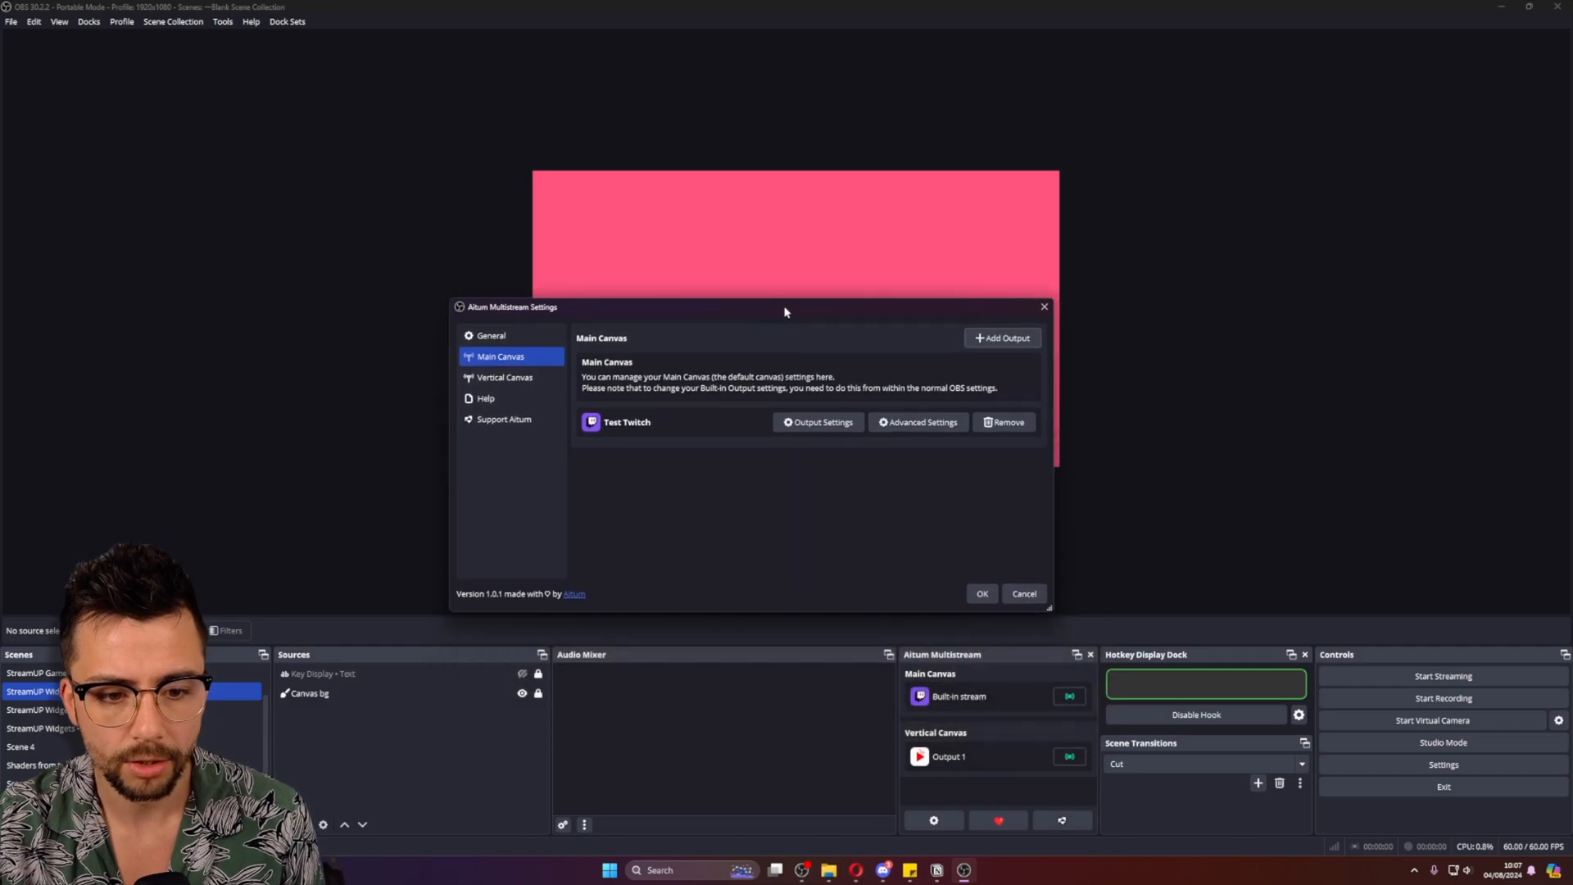
# Step: Close the multistream settings and enable the Vertical canvas dock from Docks
pyautogui.click(982, 593)
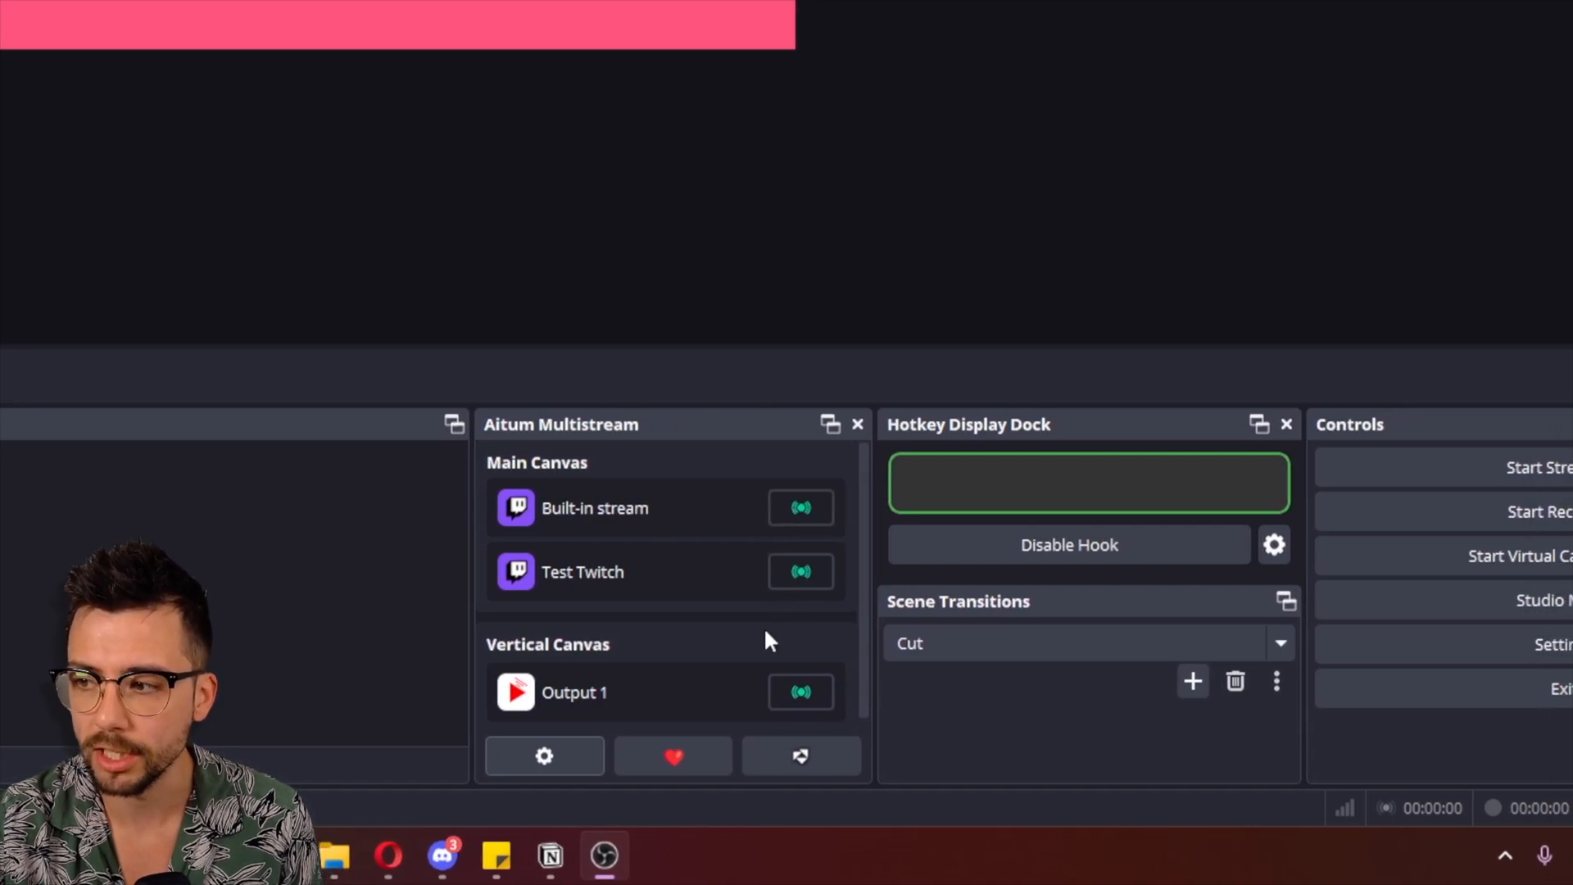
pyautogui.moveTo(800, 572)
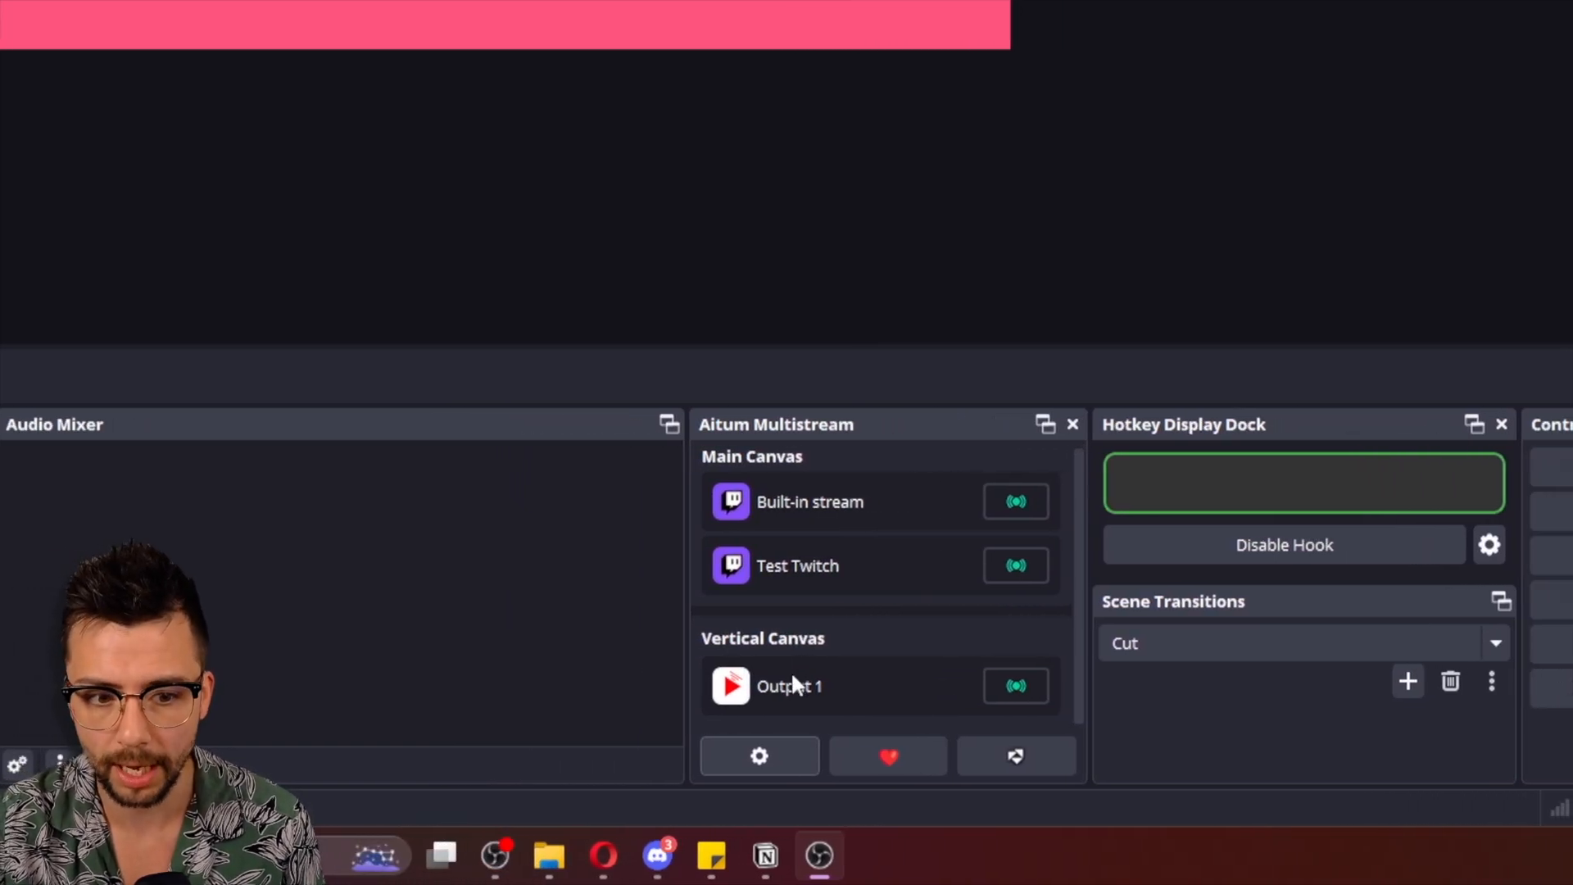
pyautogui.click(88, 22)
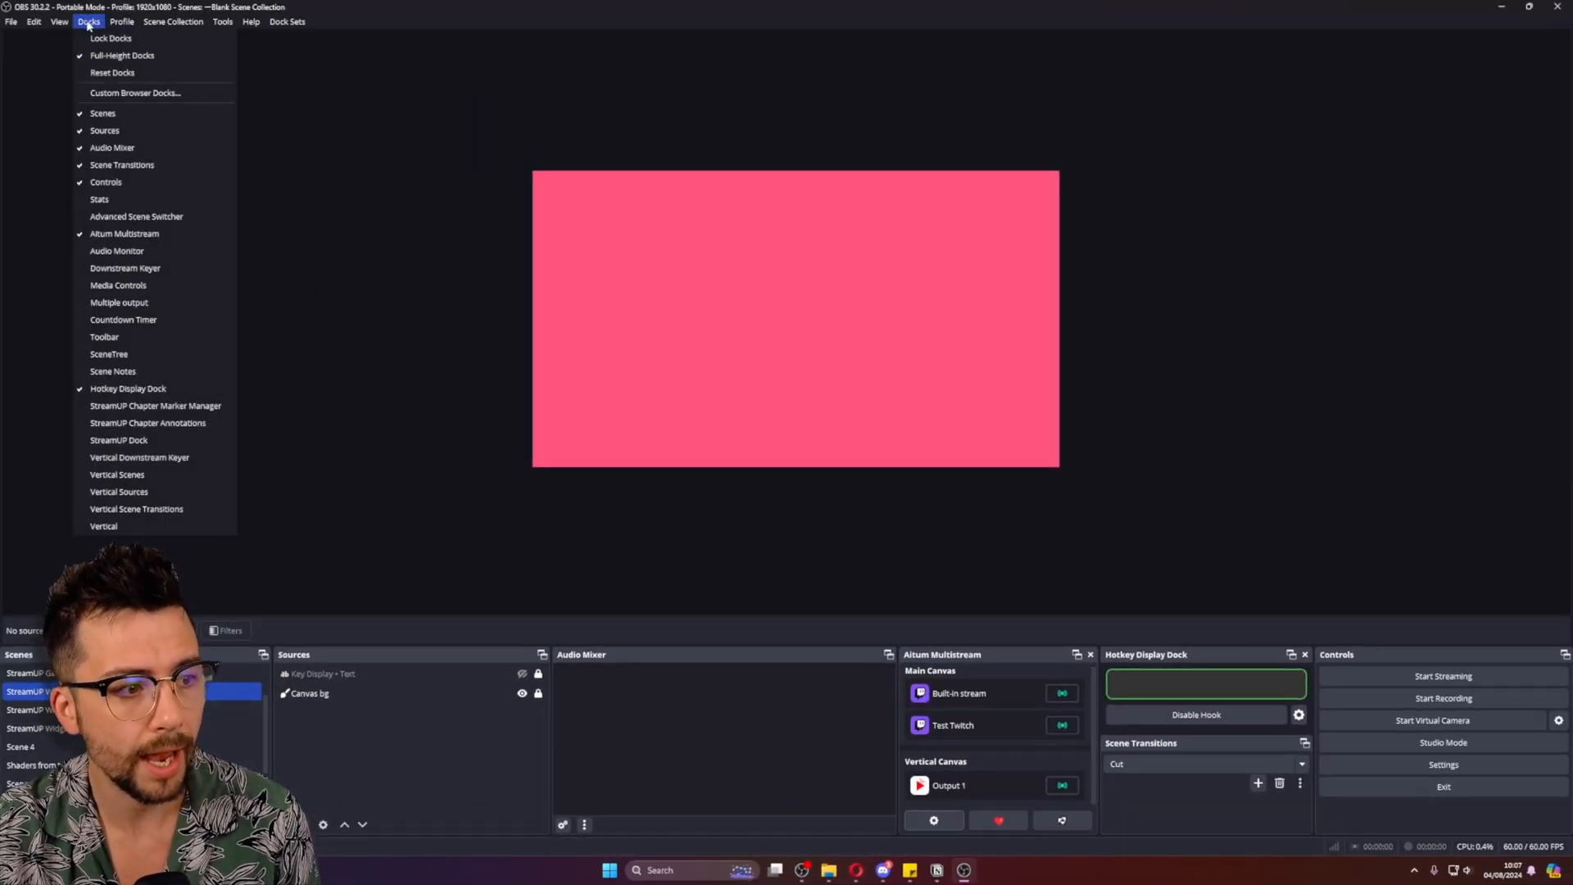
pyautogui.moveTo(107, 523)
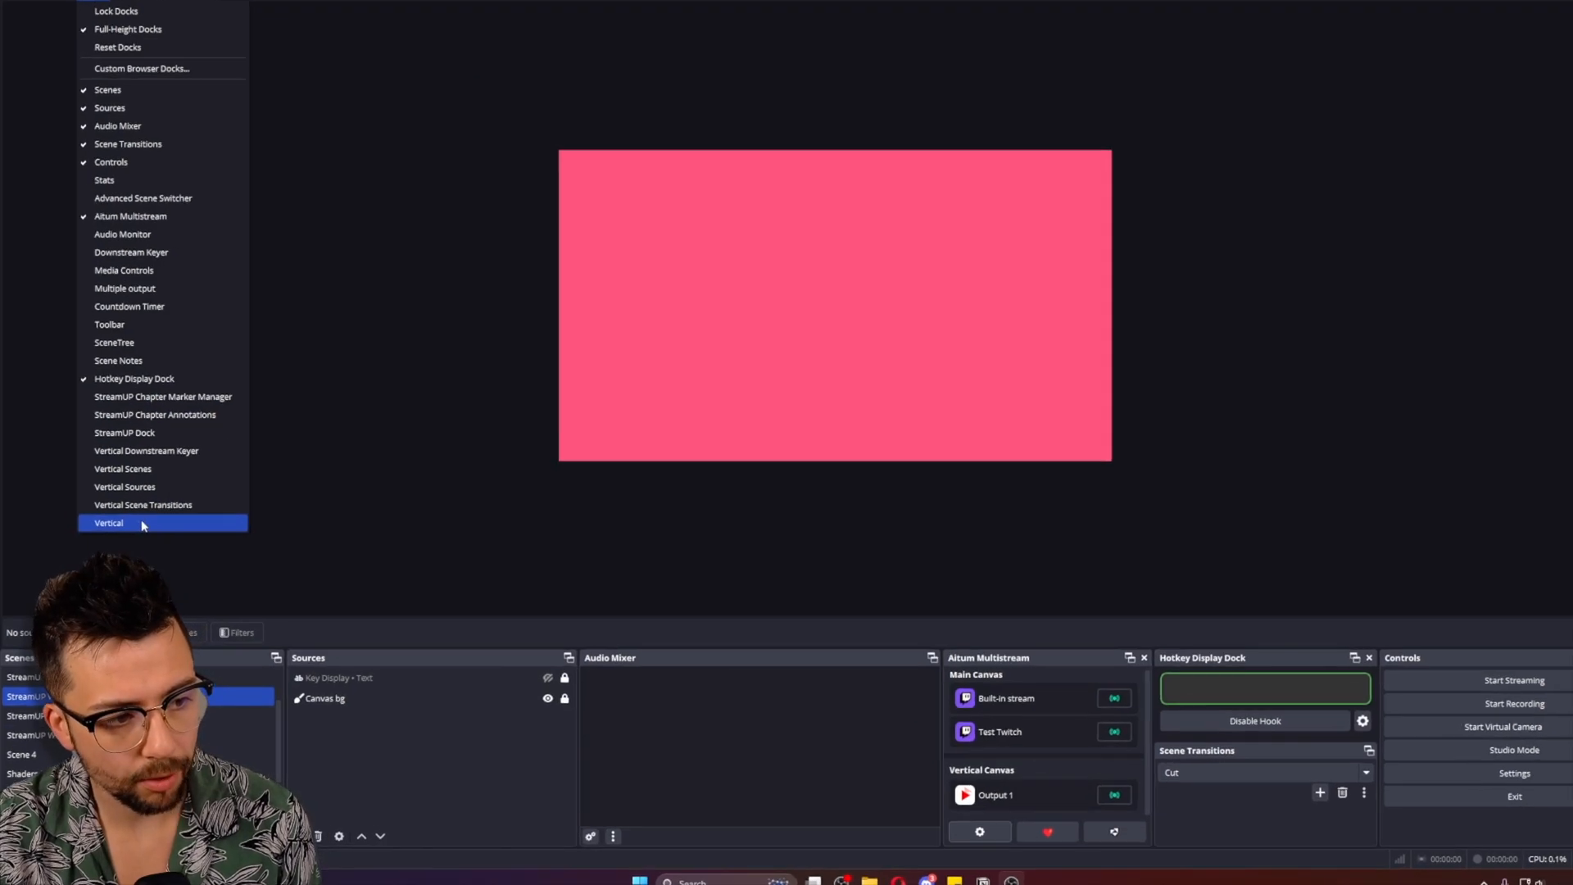
pyautogui.click(107, 523)
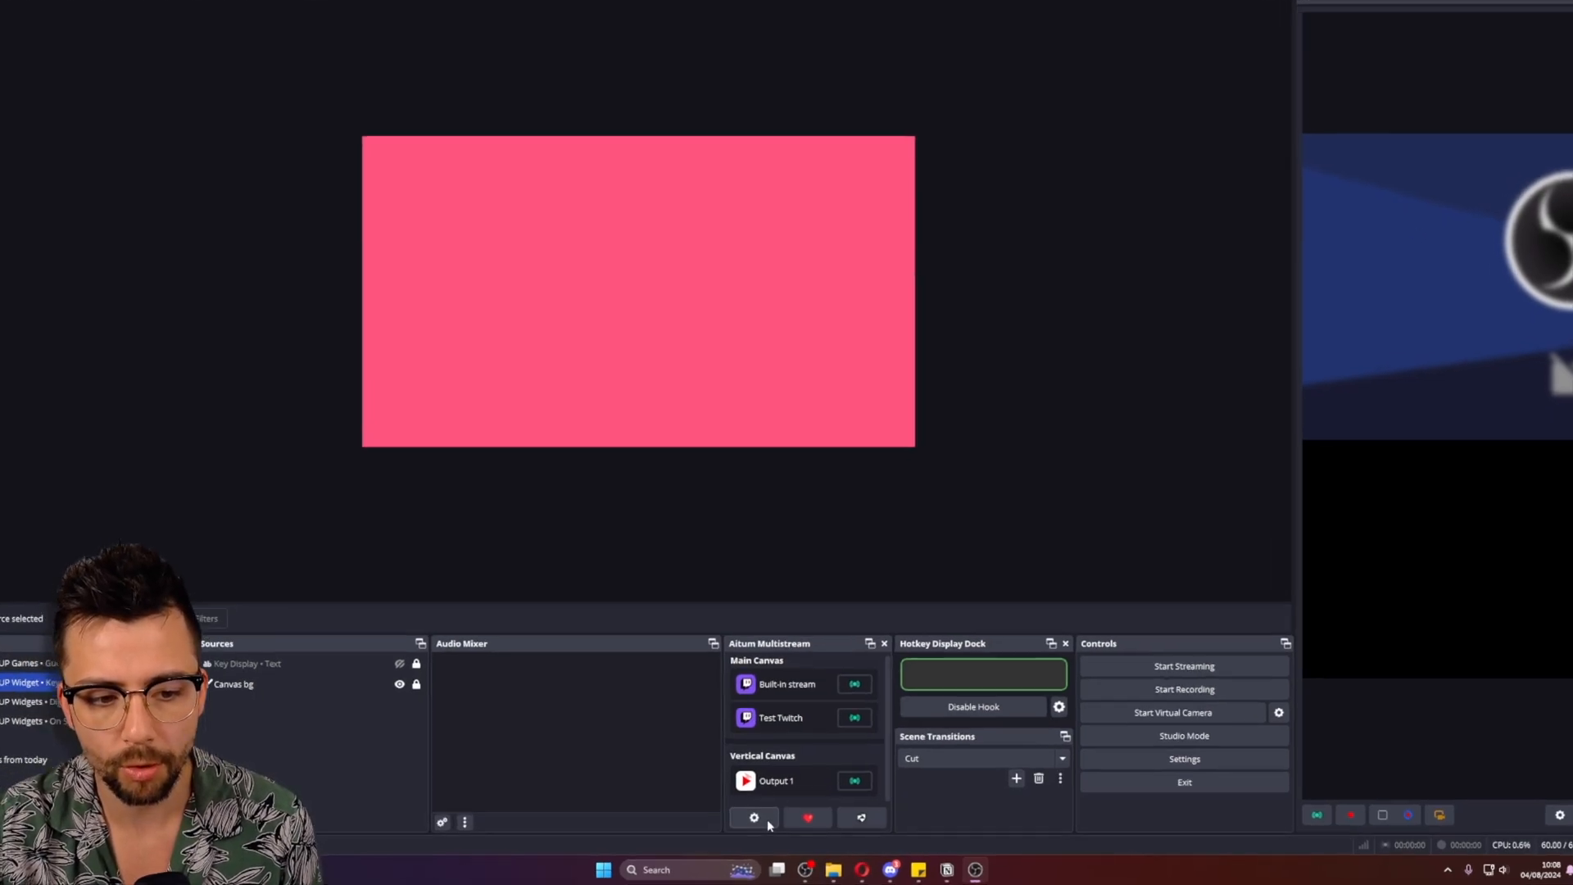
# Step: Create a TikTok output 'TikTok Output' on the Vertical Canvas with test server and key
pyautogui.click(754, 817)
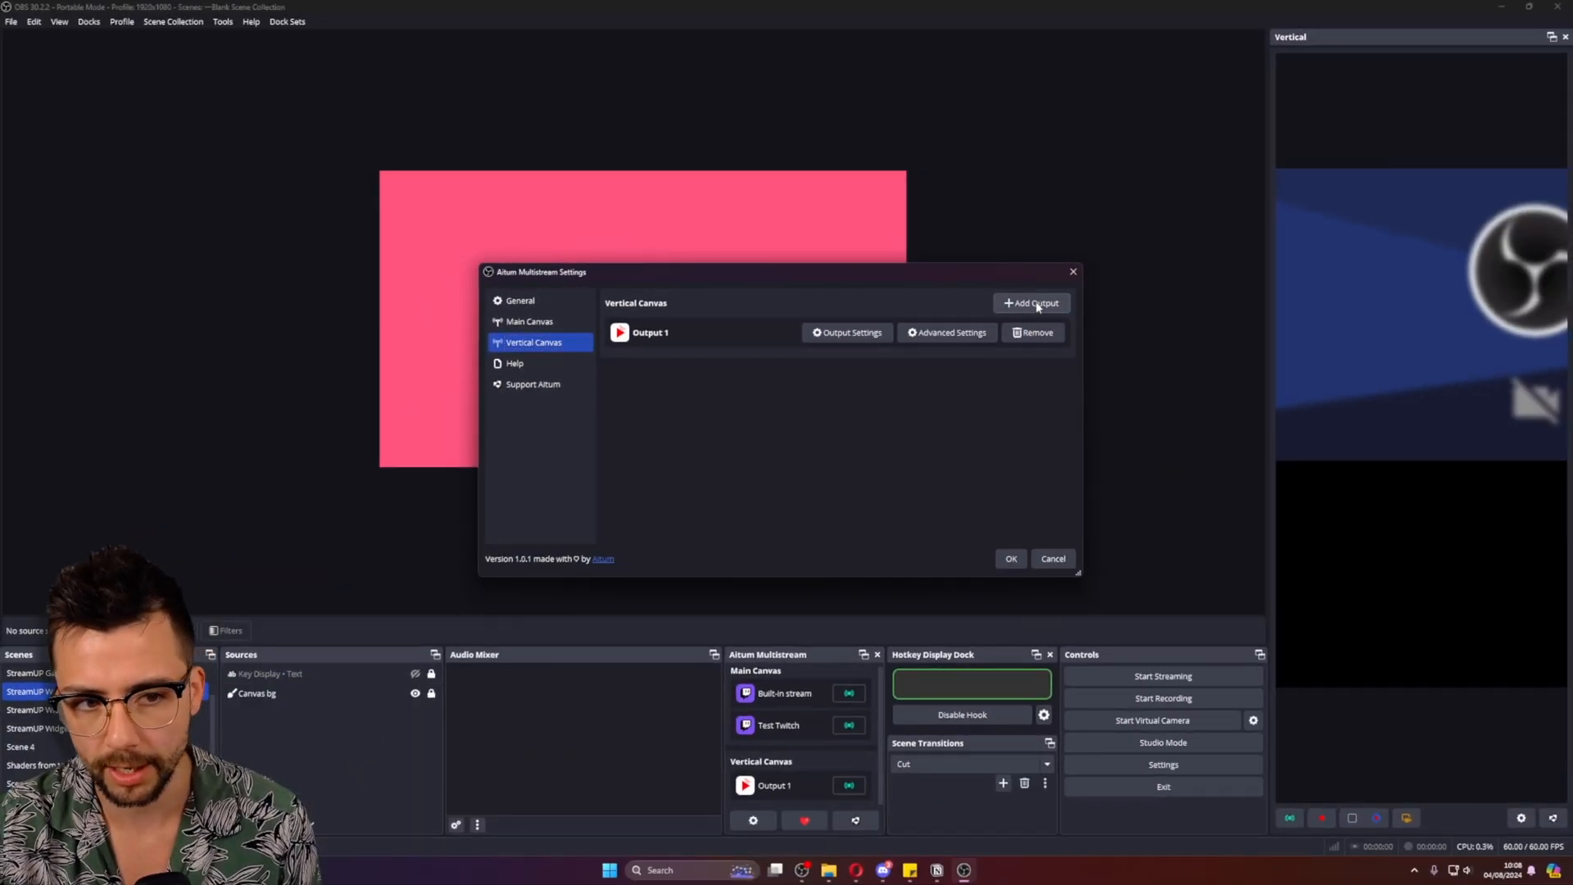
pyautogui.click(1032, 303)
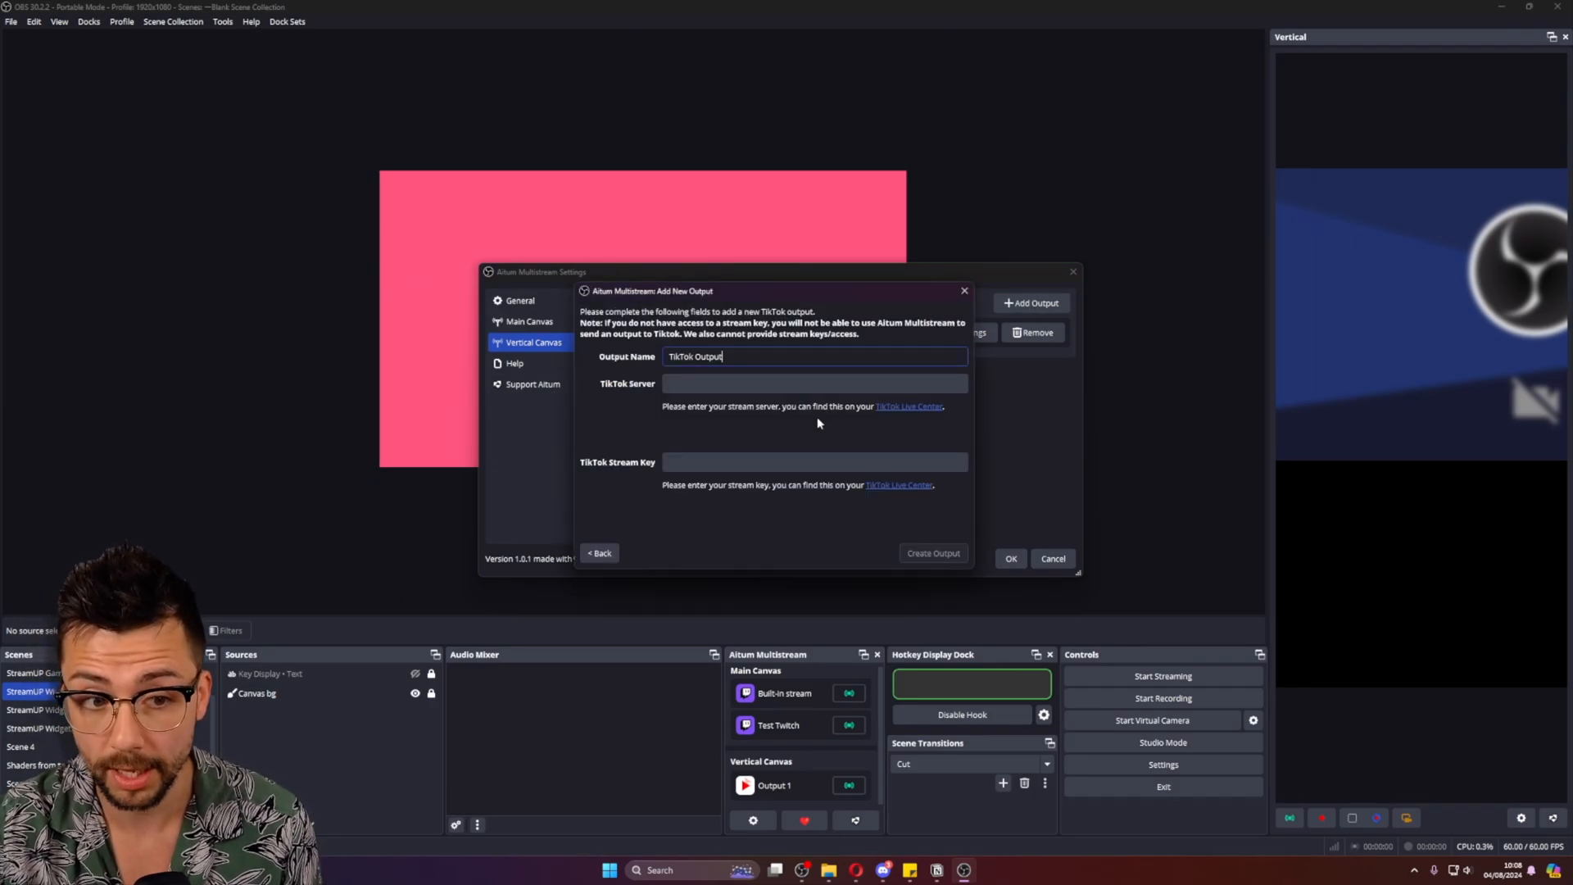
pyautogui.click(813, 383)
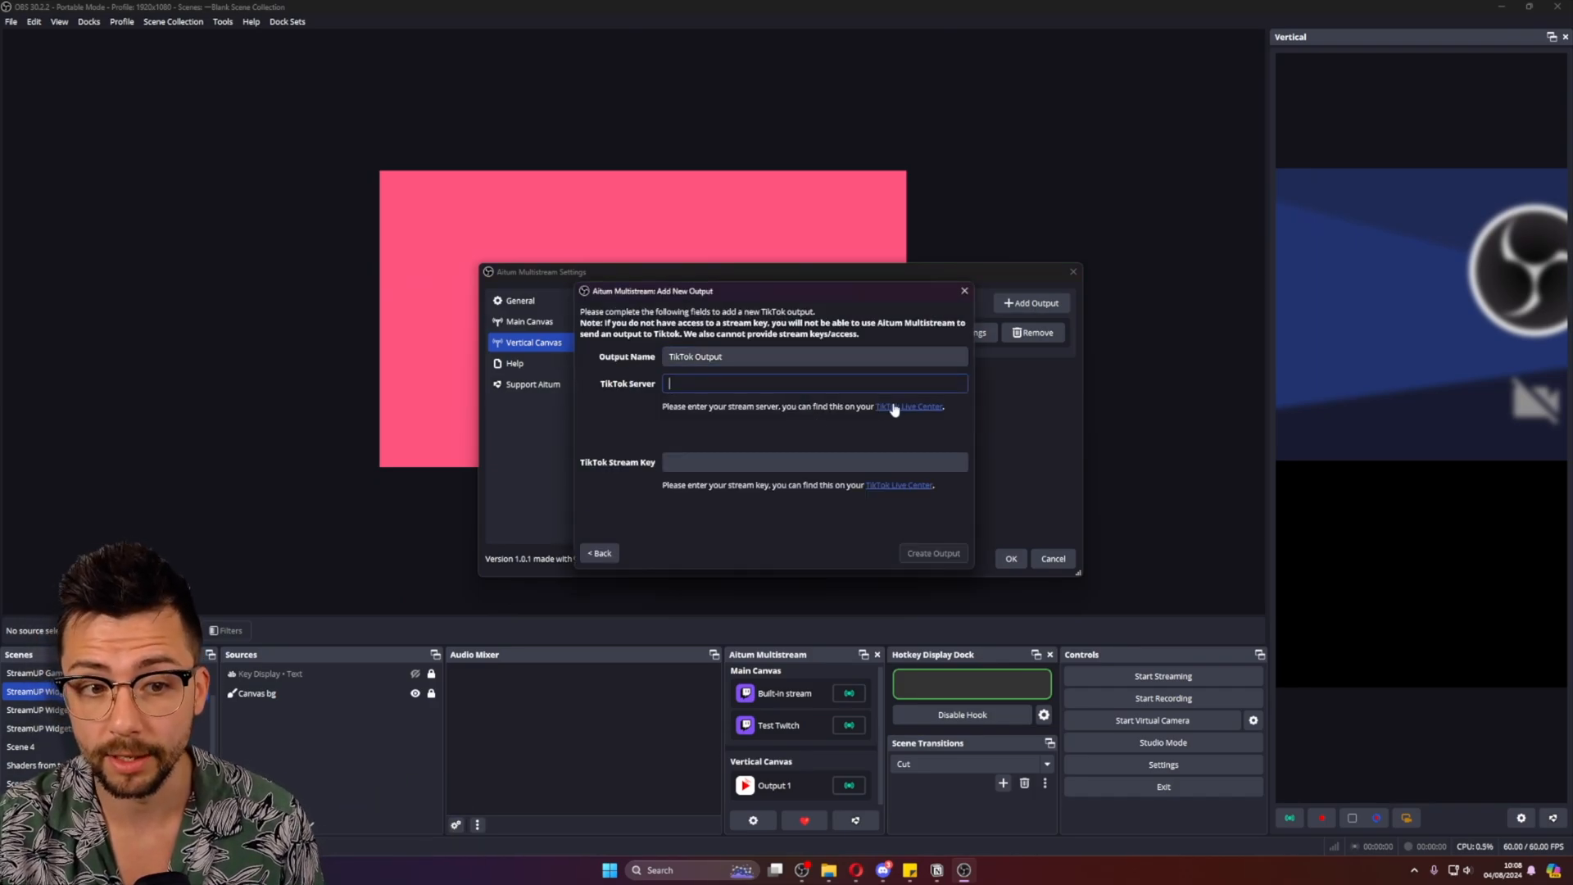
pyautogui.write('`')
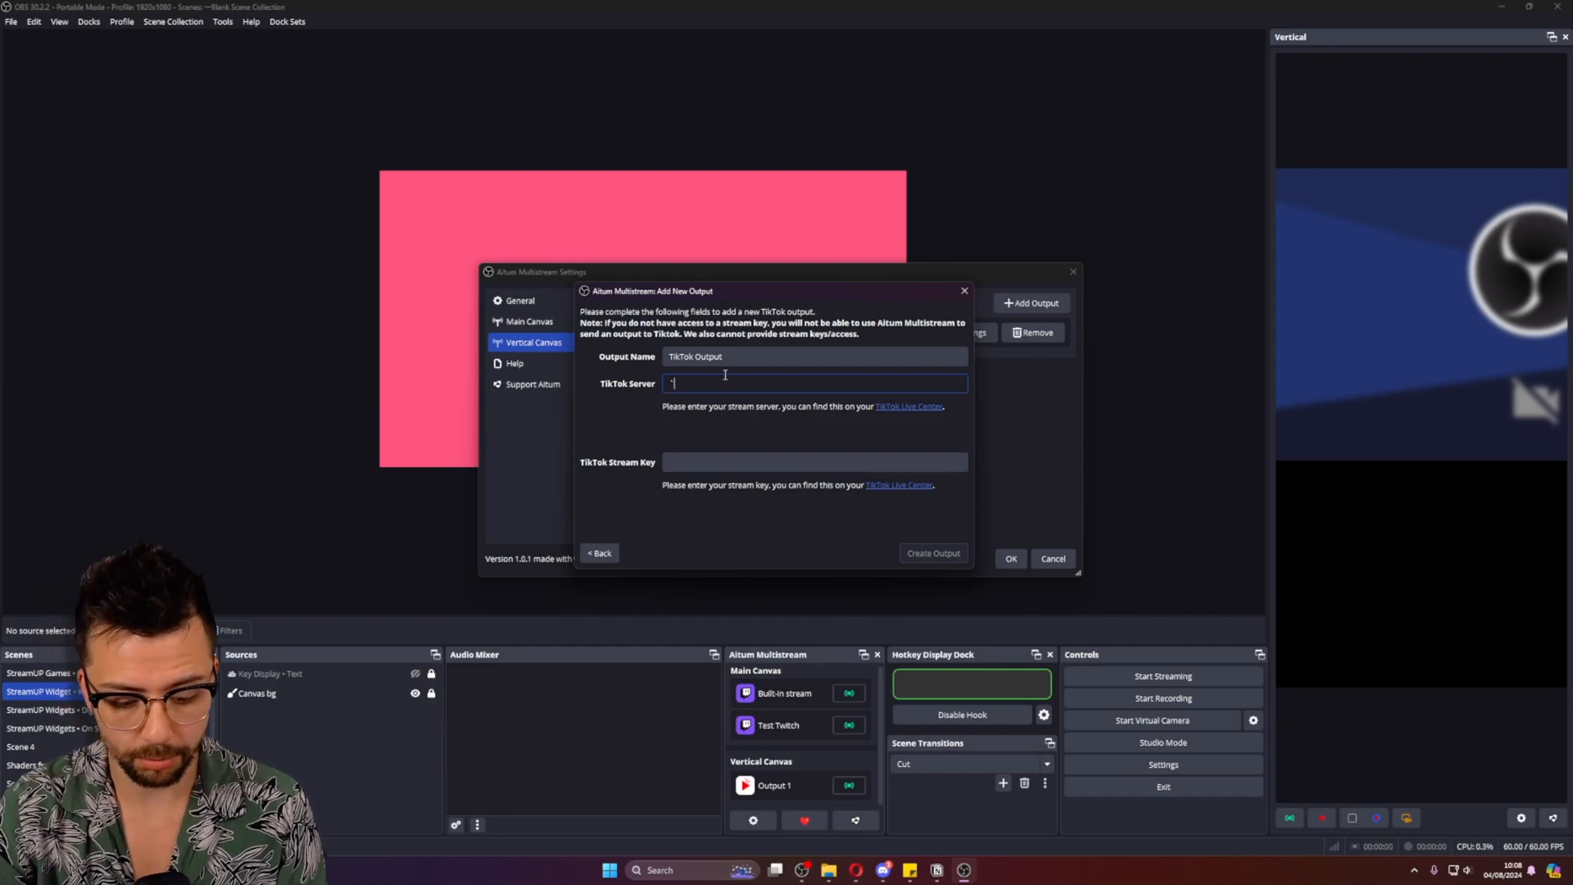
pyautogui.write('test')
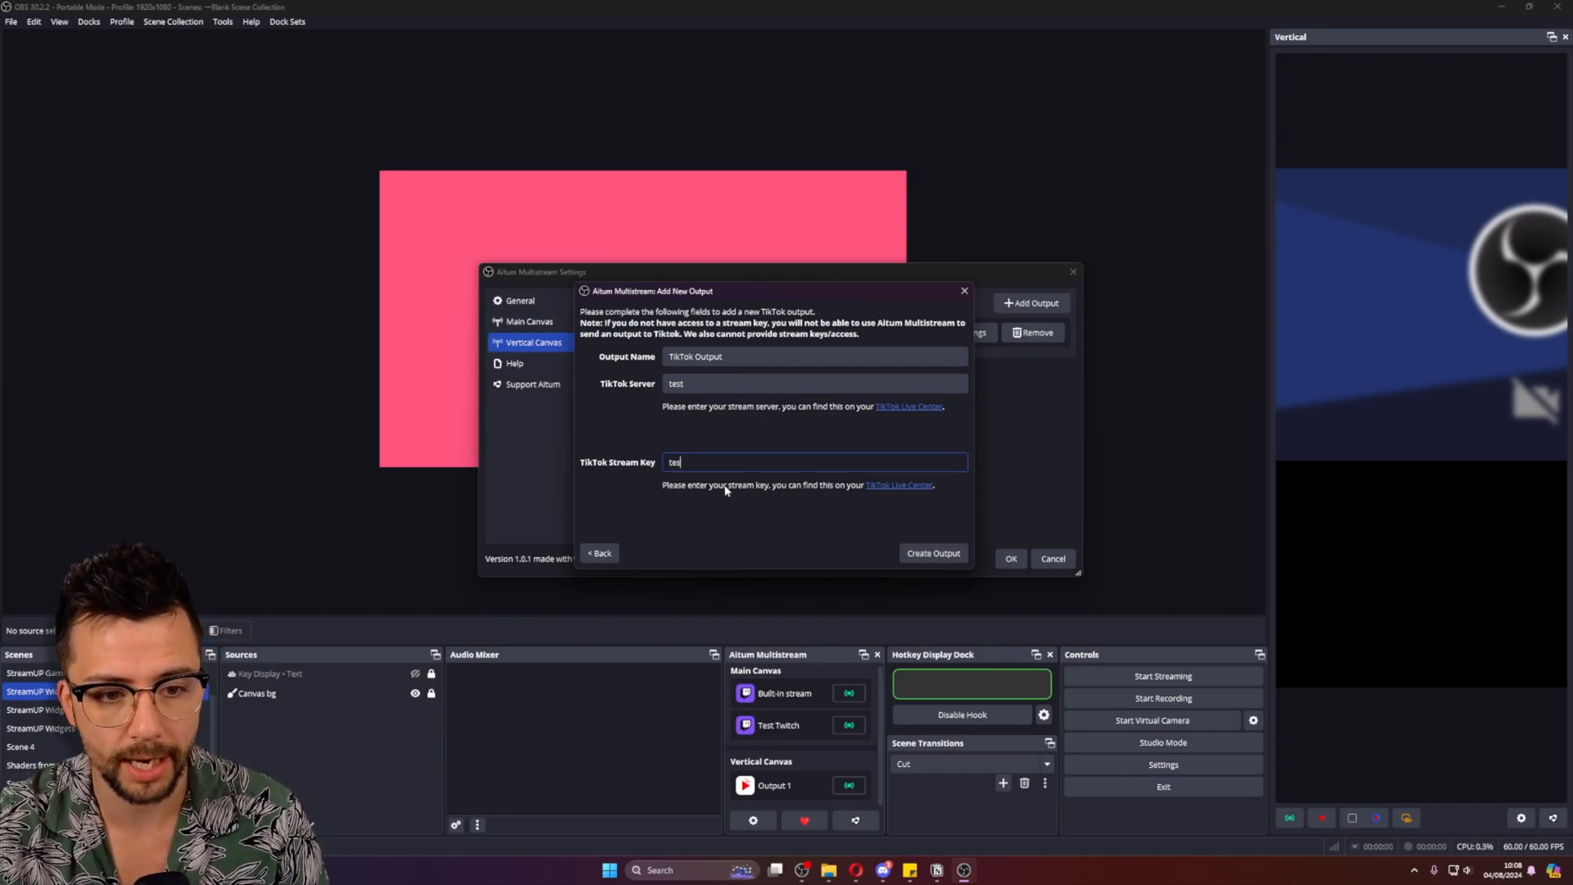
pyautogui.click(931, 553)
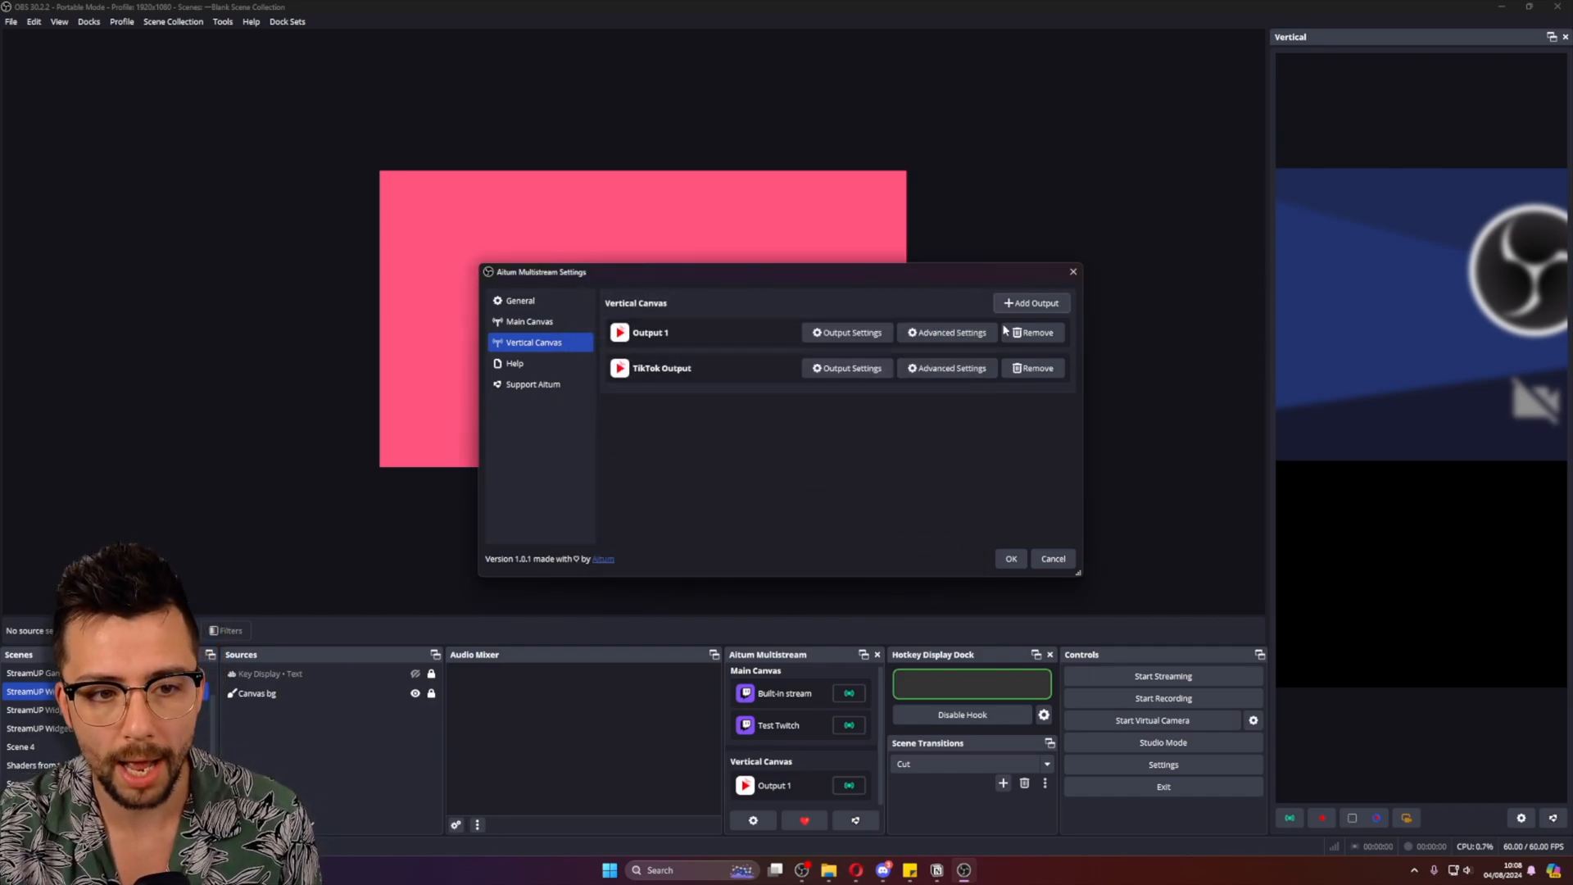
pyautogui.moveTo(946, 340)
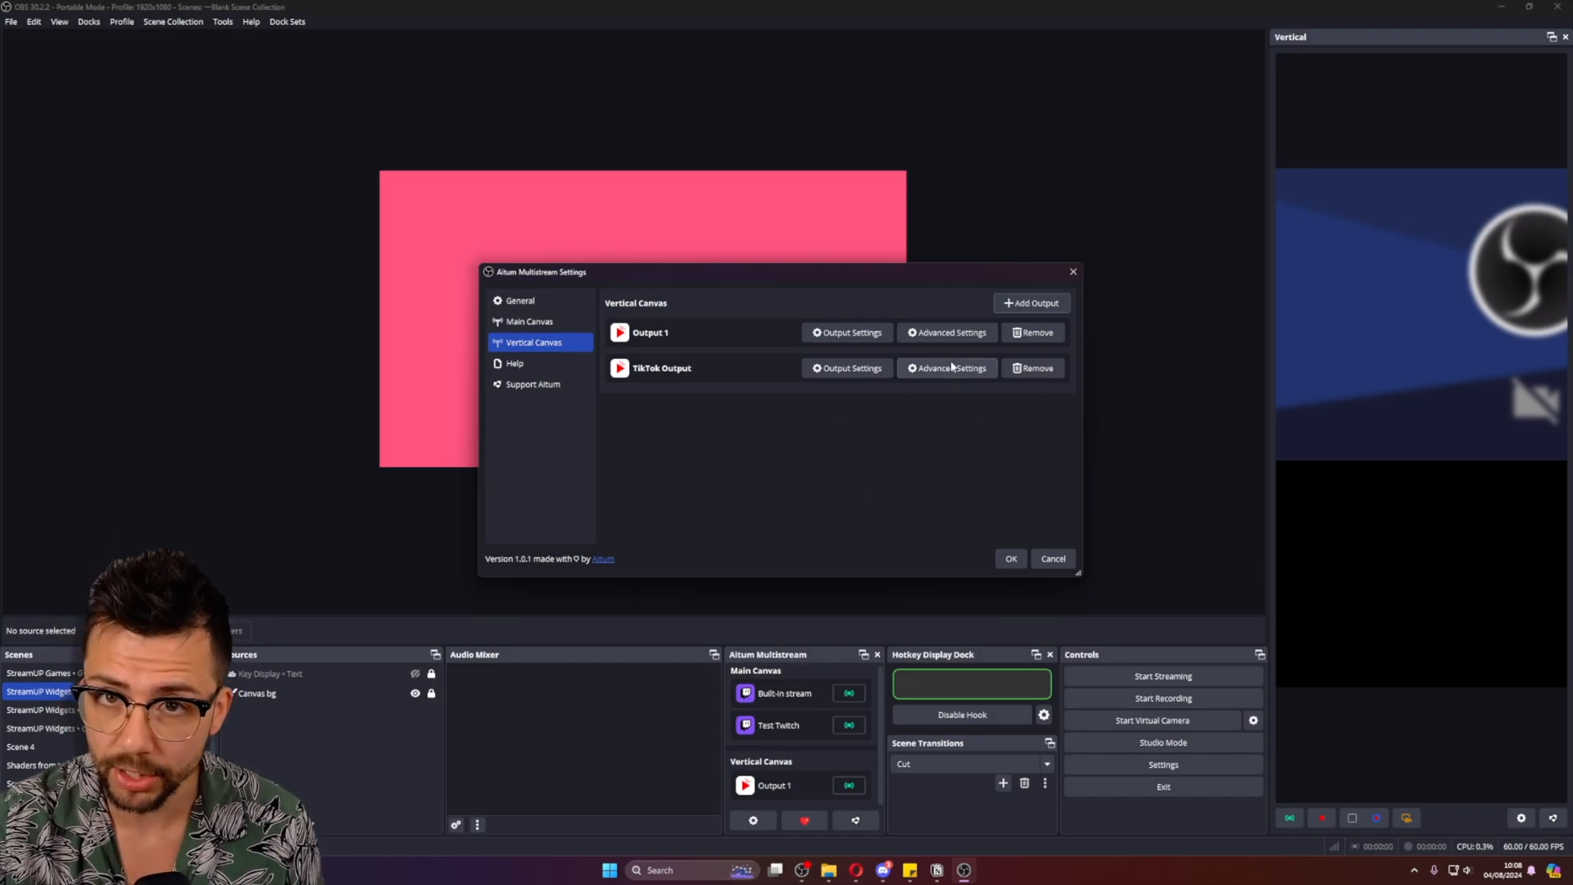
# Step: Keep TikTok Output on Vertical Encoder and audio encoder index 1, then click OK
pyautogui.click(945, 367)
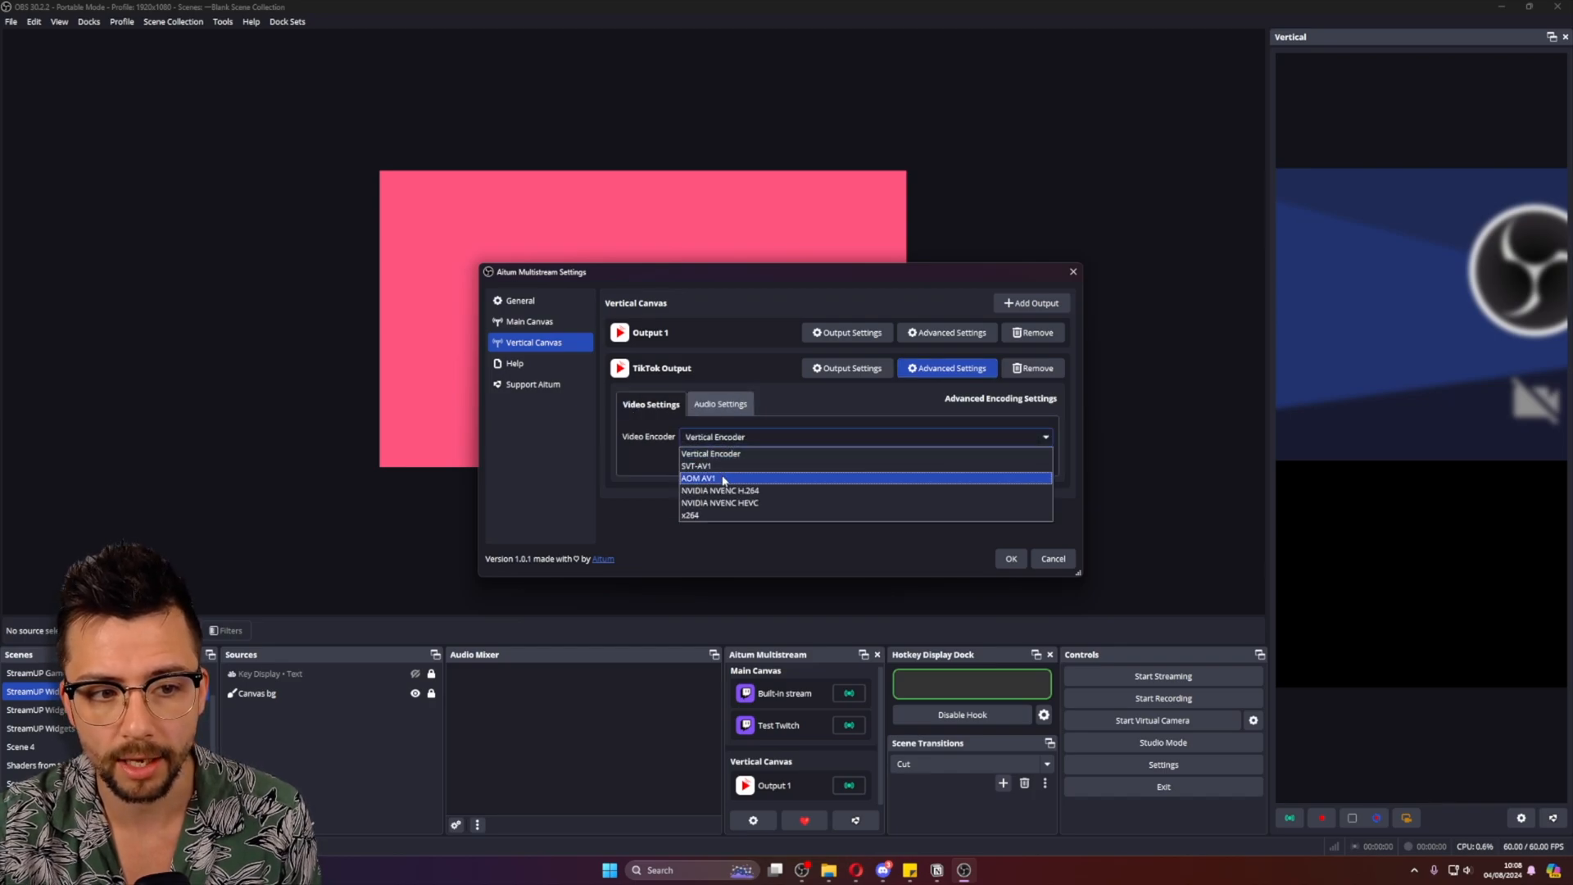
pyautogui.click(710, 453)
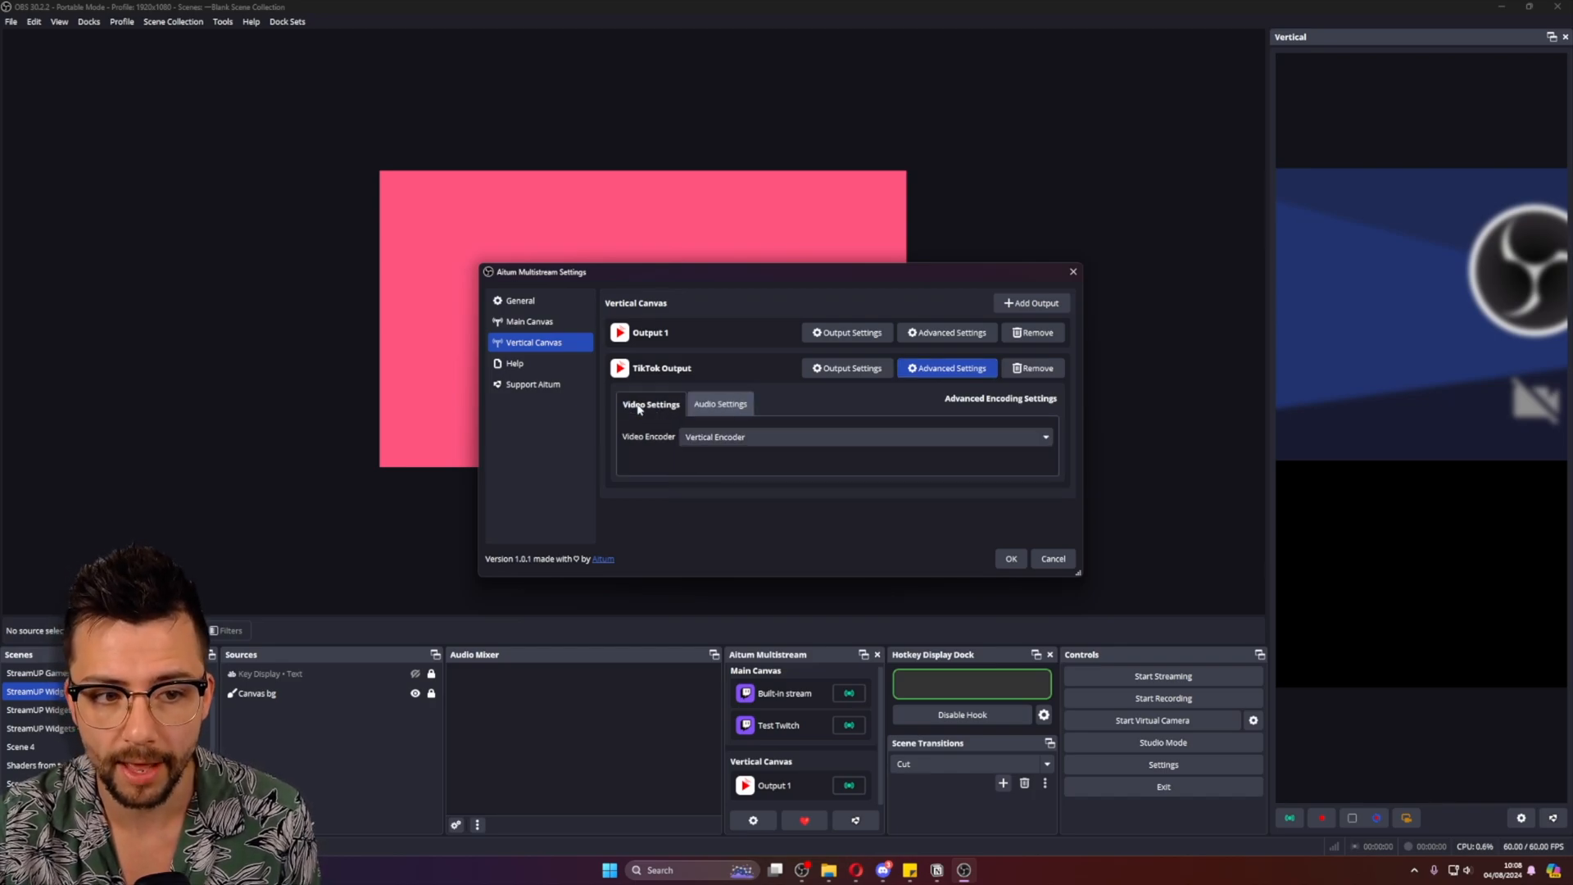
pyautogui.moveTo(797, 459)
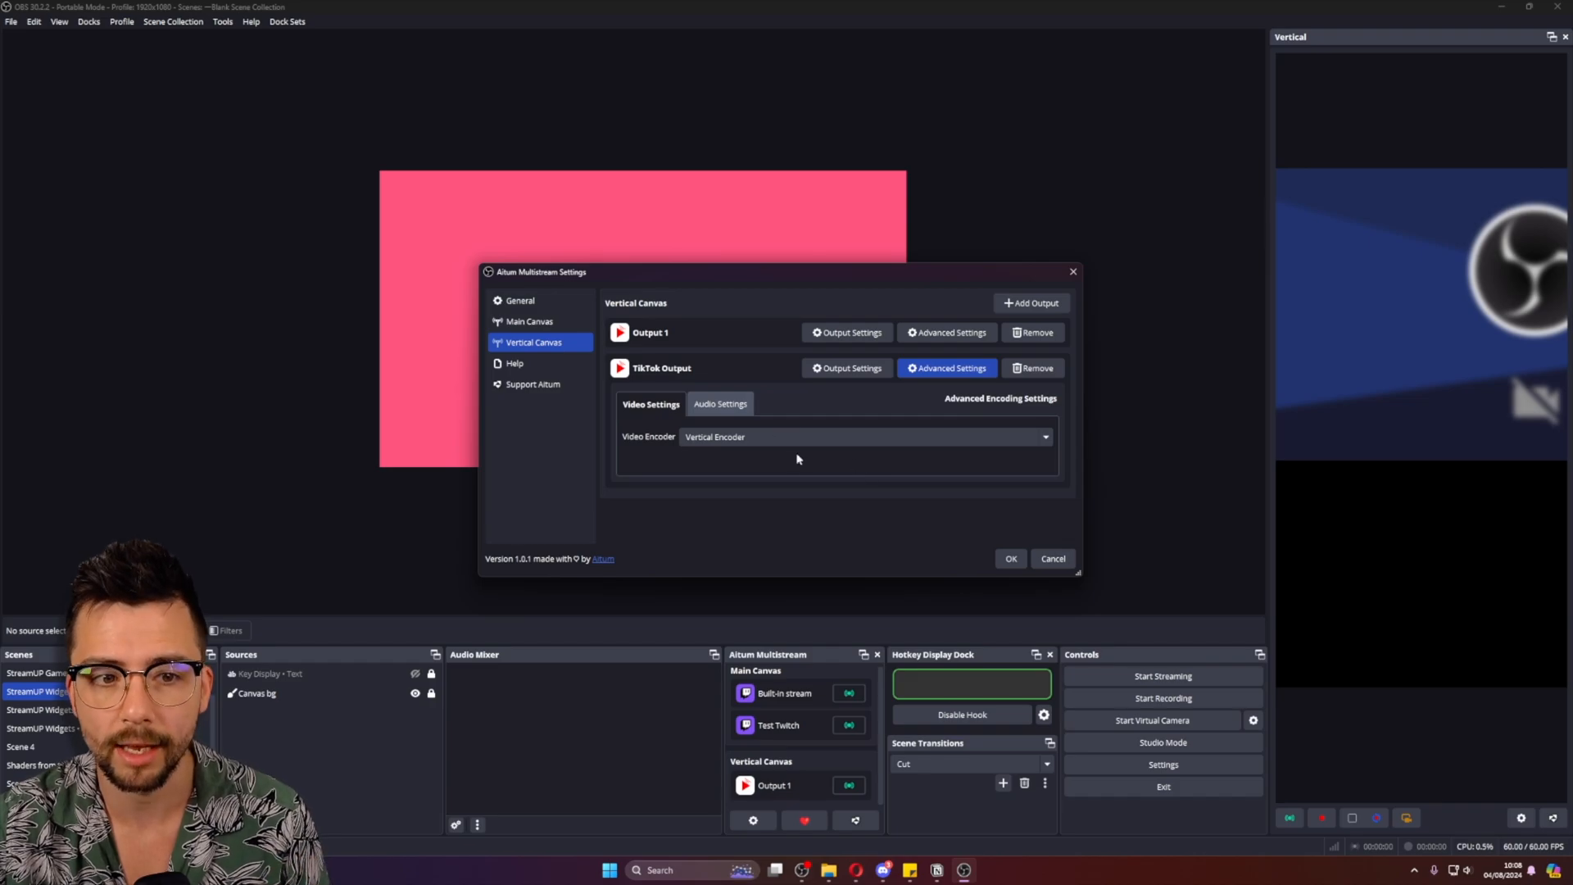
pyautogui.moveTo(600, 432)
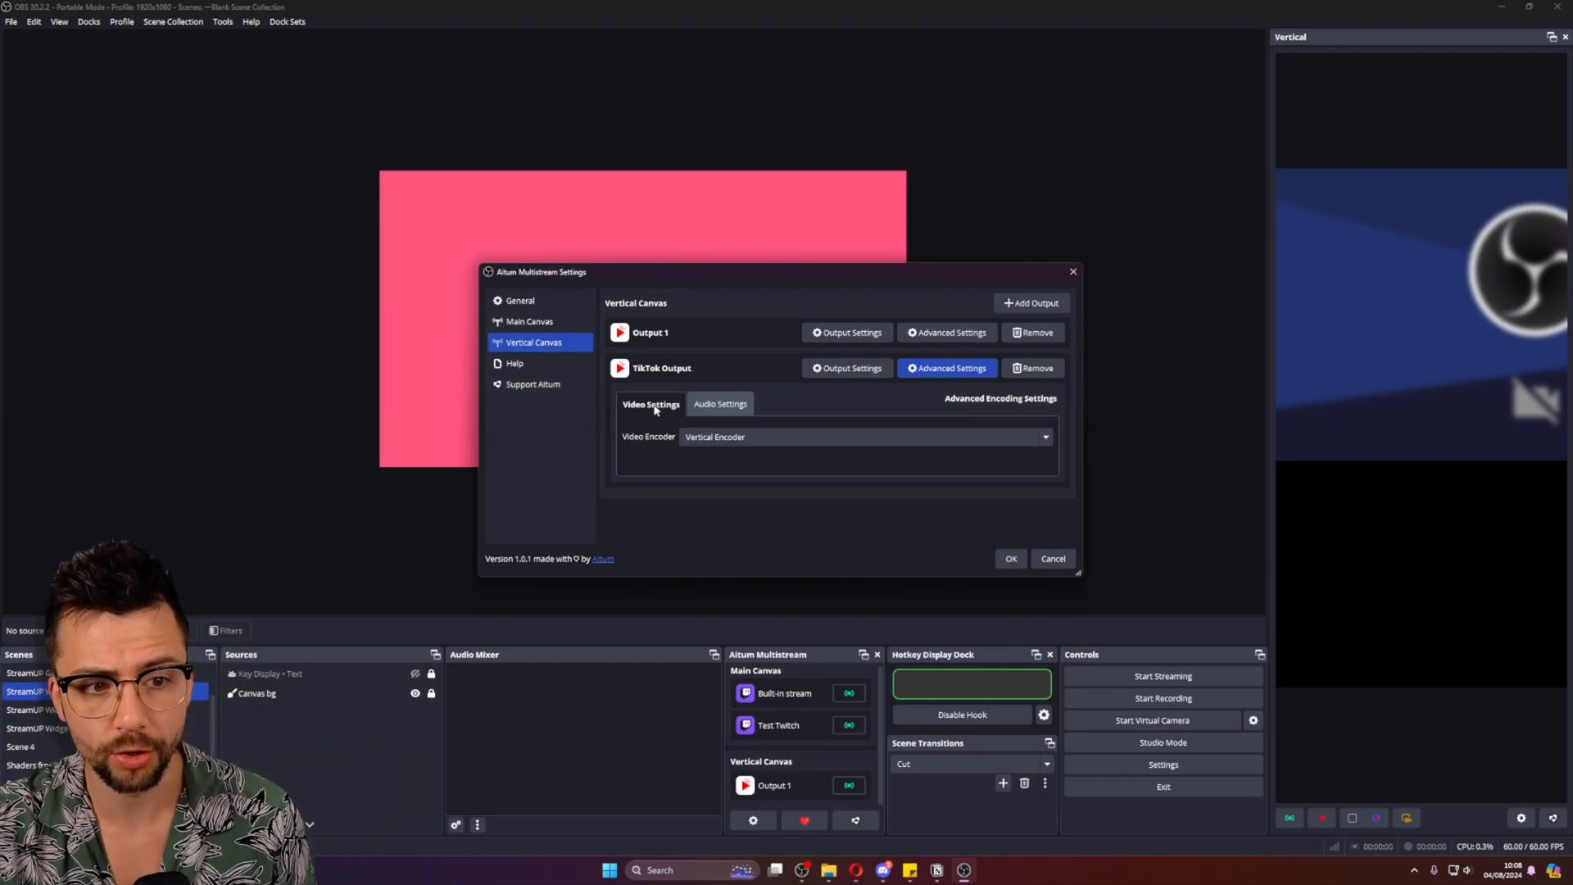
pyautogui.click(719, 403)
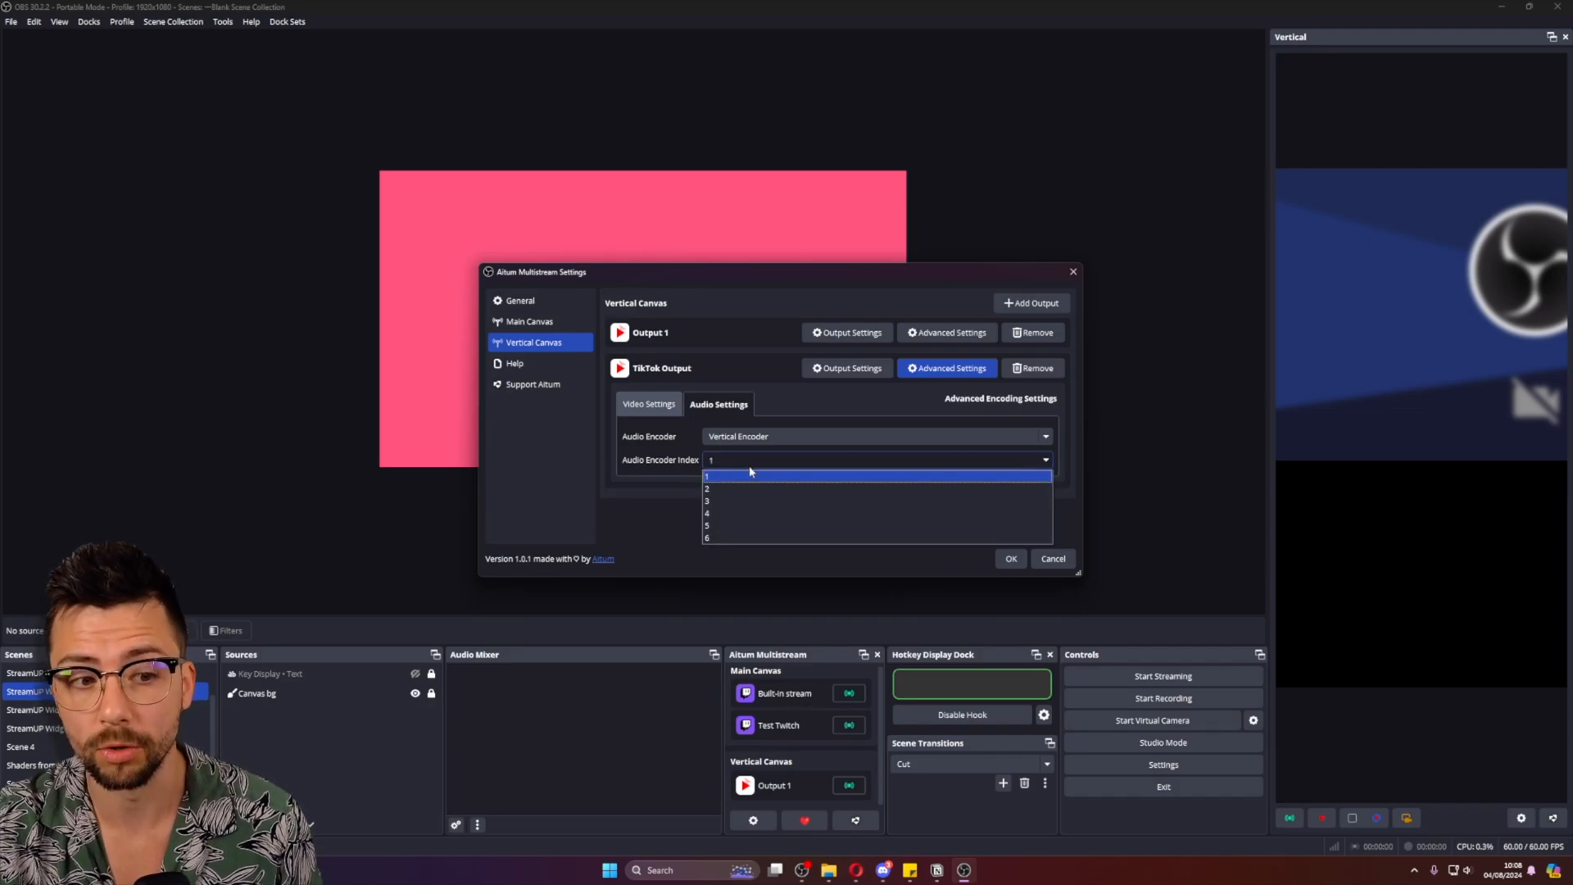
pyautogui.click(707, 476)
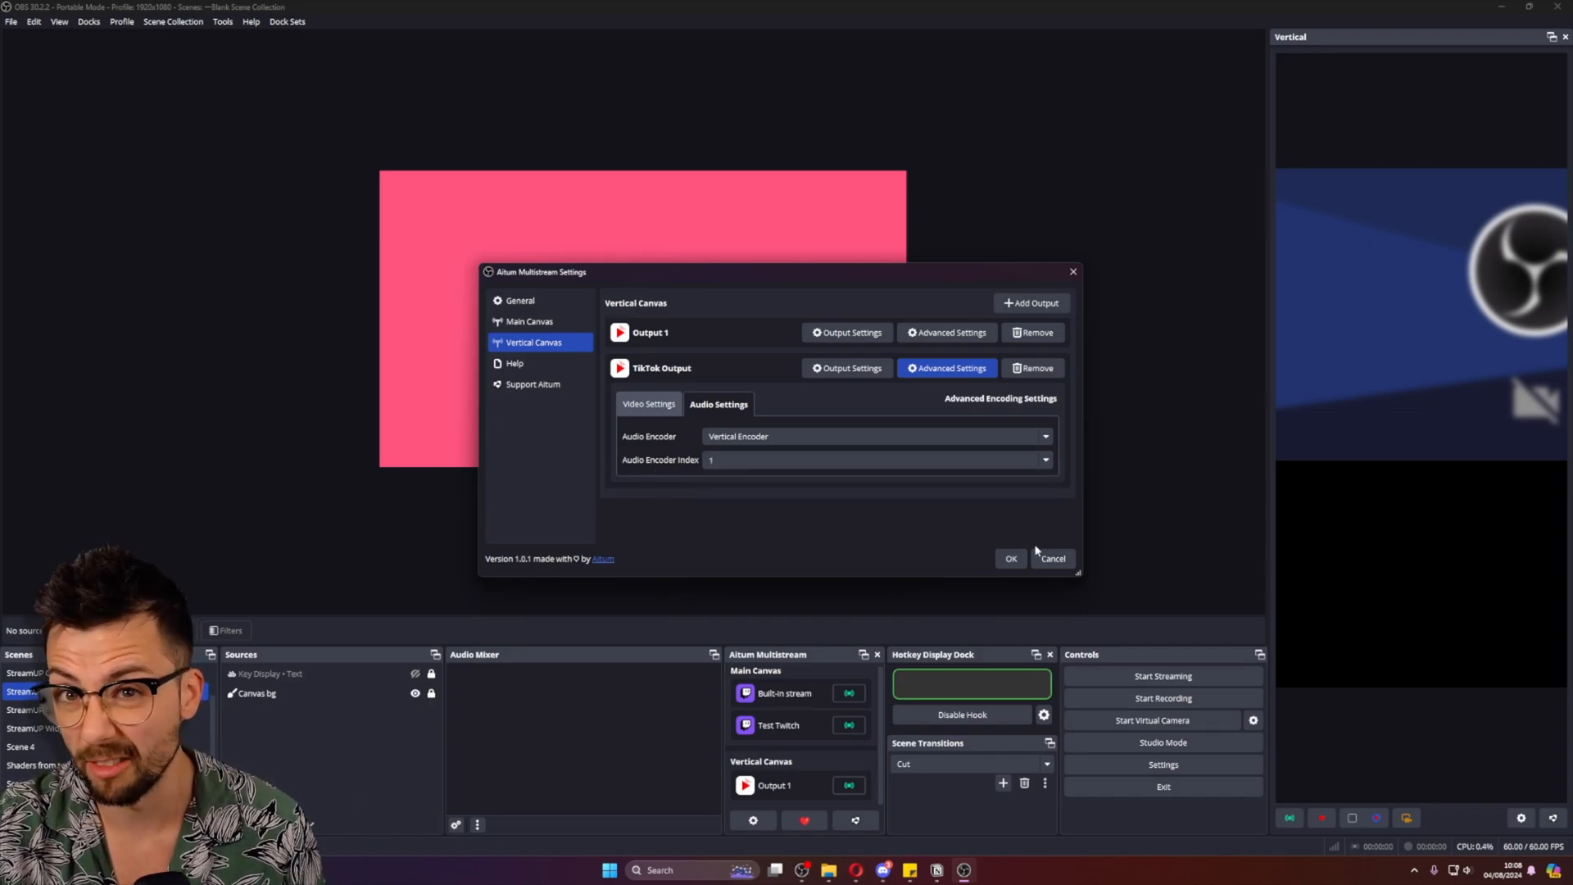
pyautogui.click(1051, 559)
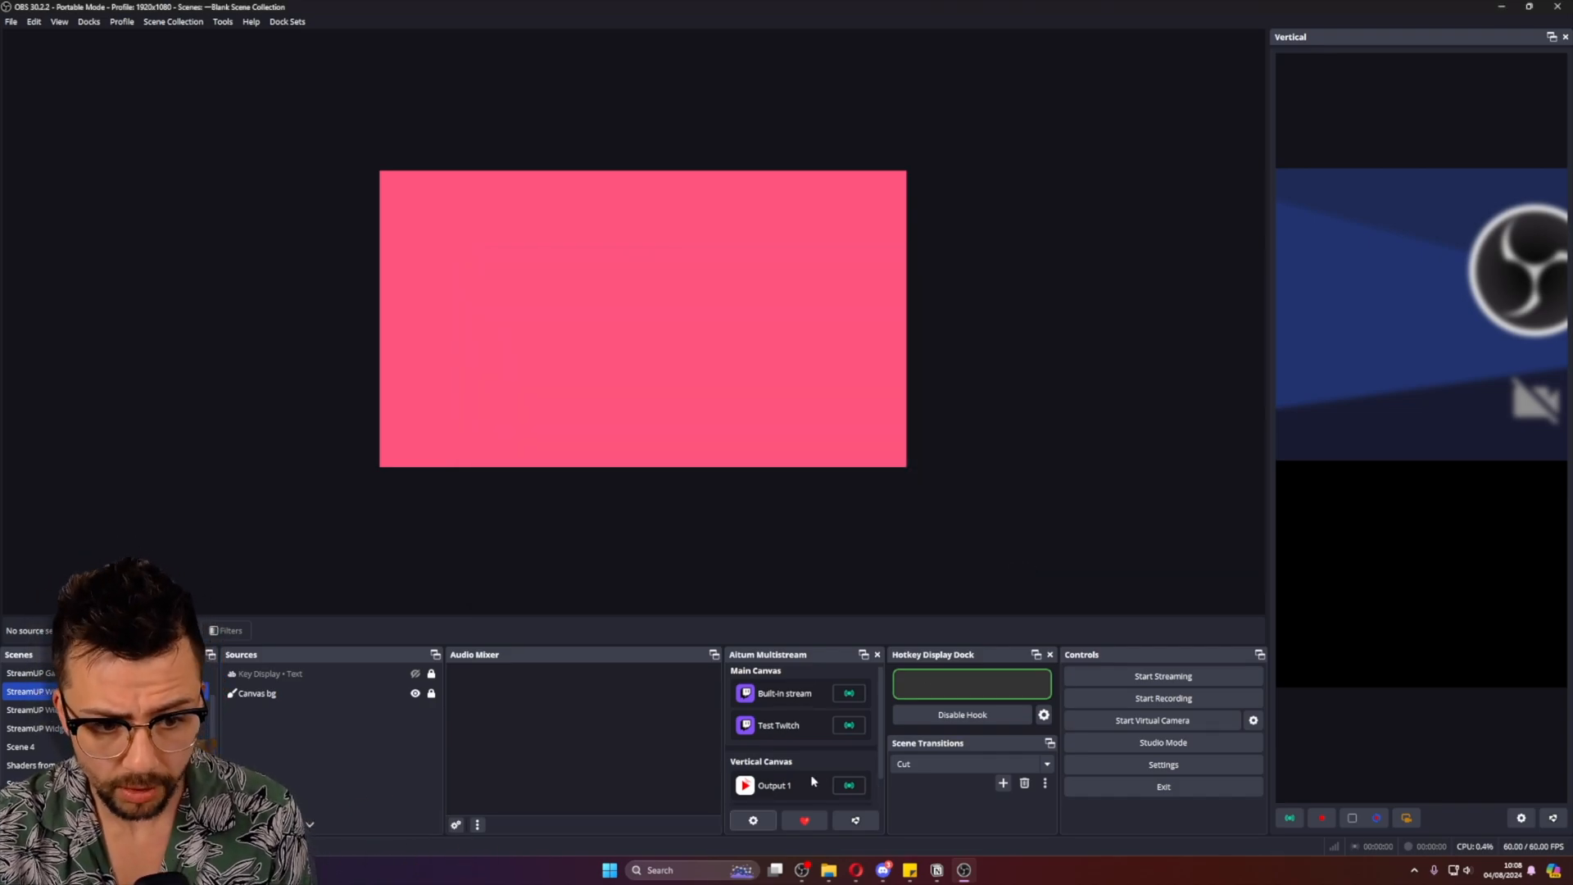